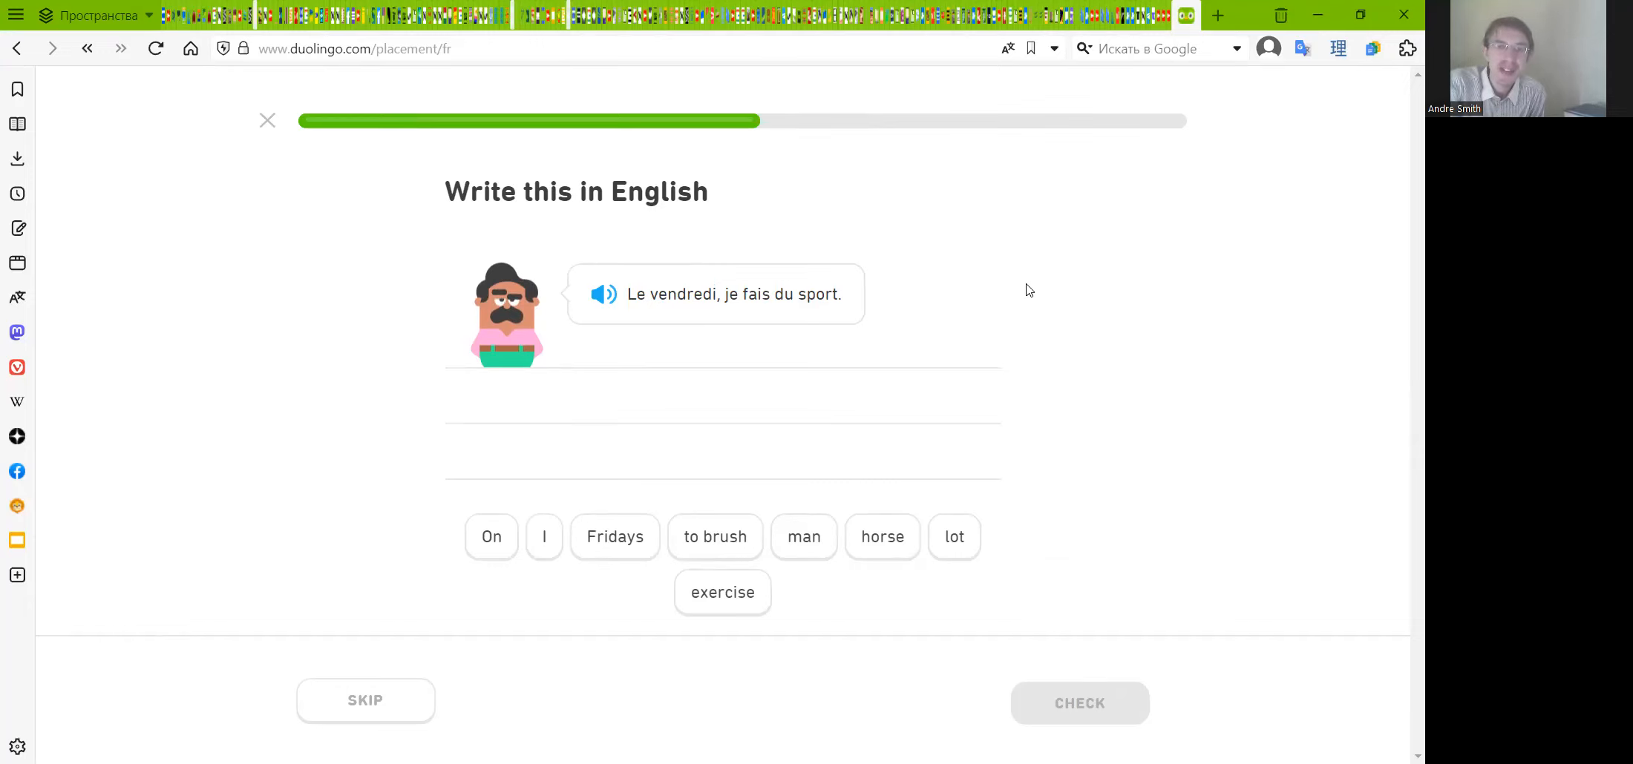
{"action": "mouse_move", "coordinate": [745, 371]}
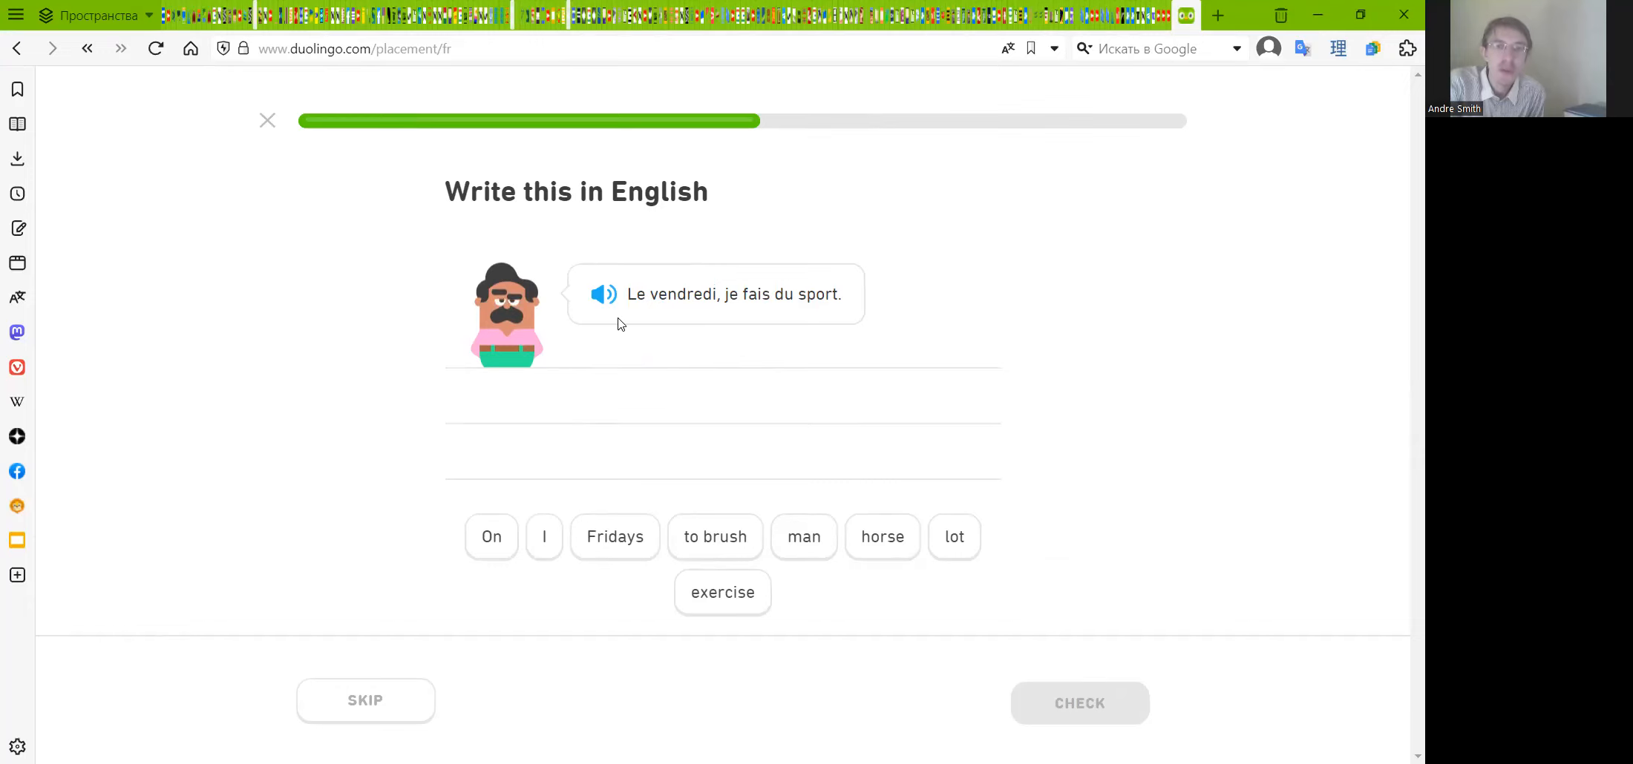
{"action": "mouse_move", "coordinate": [735, 319]}
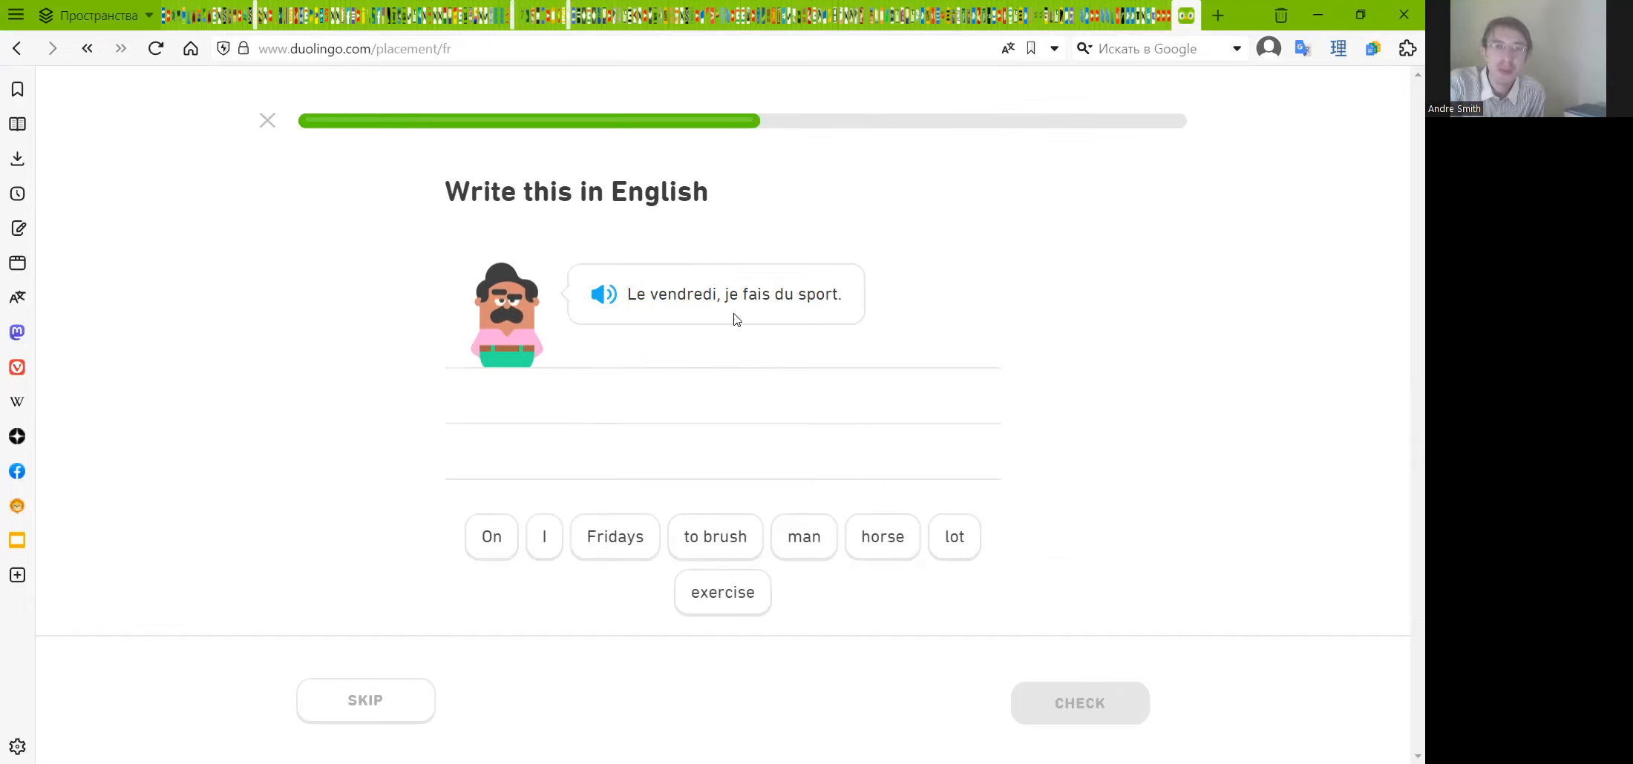
{"action": "mouse_move", "coordinate": [822, 318]}
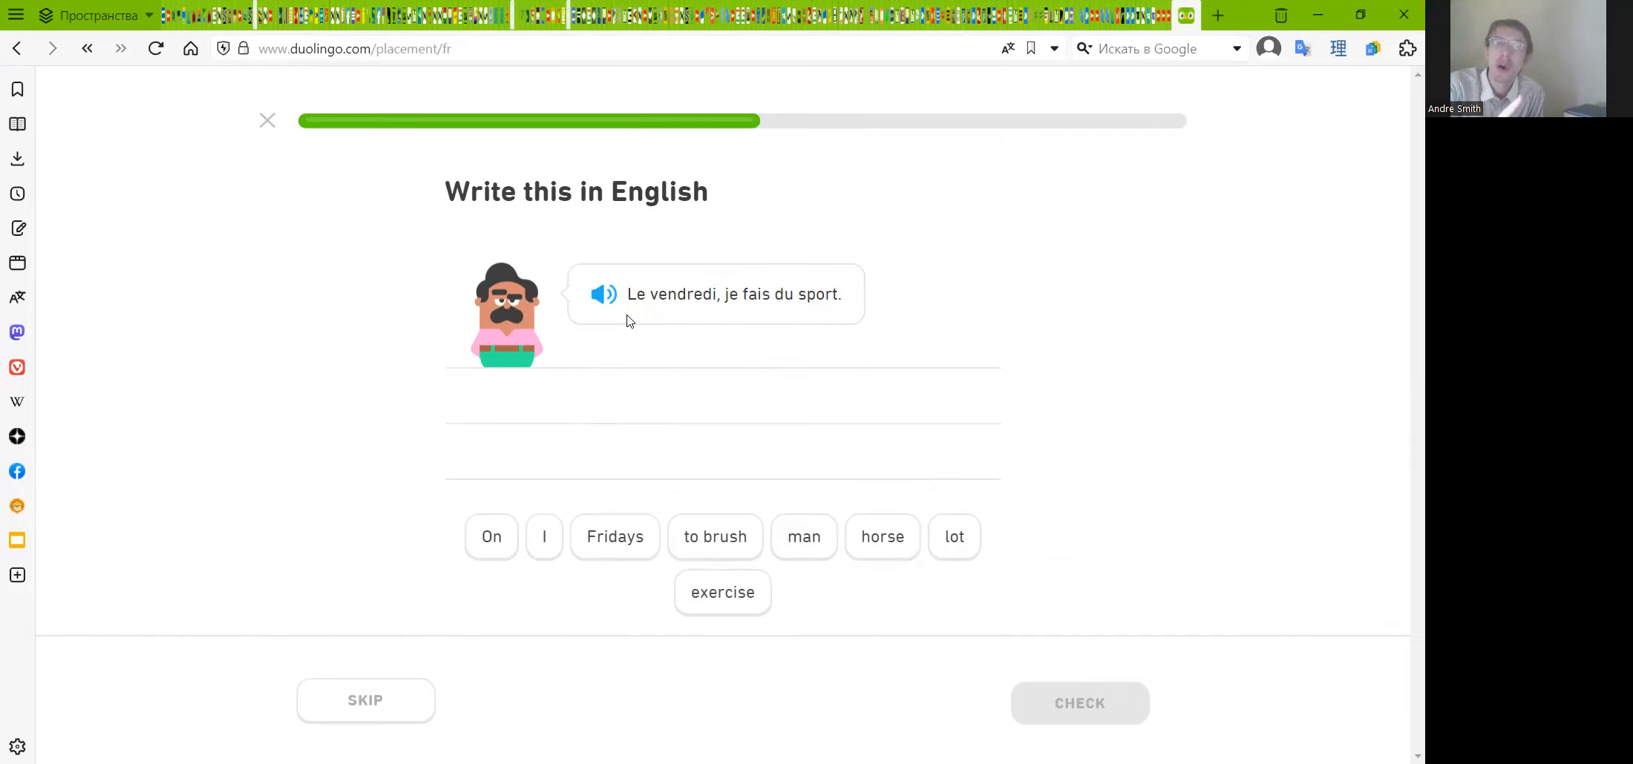
{"action": "mouse_move", "coordinate": [682, 317]}
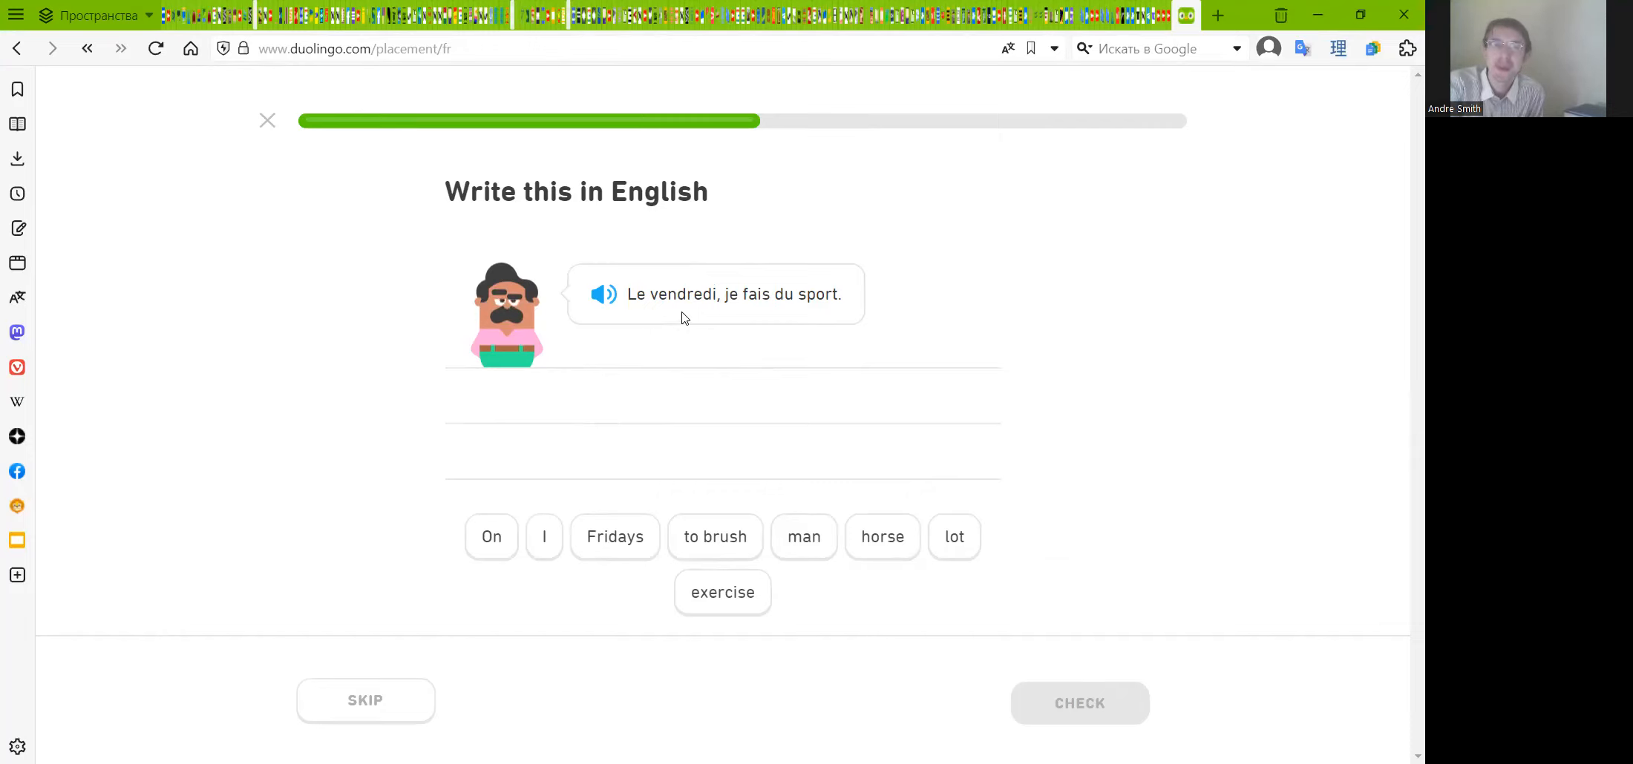
{"action": "mouse_move", "coordinate": [671, 326]}
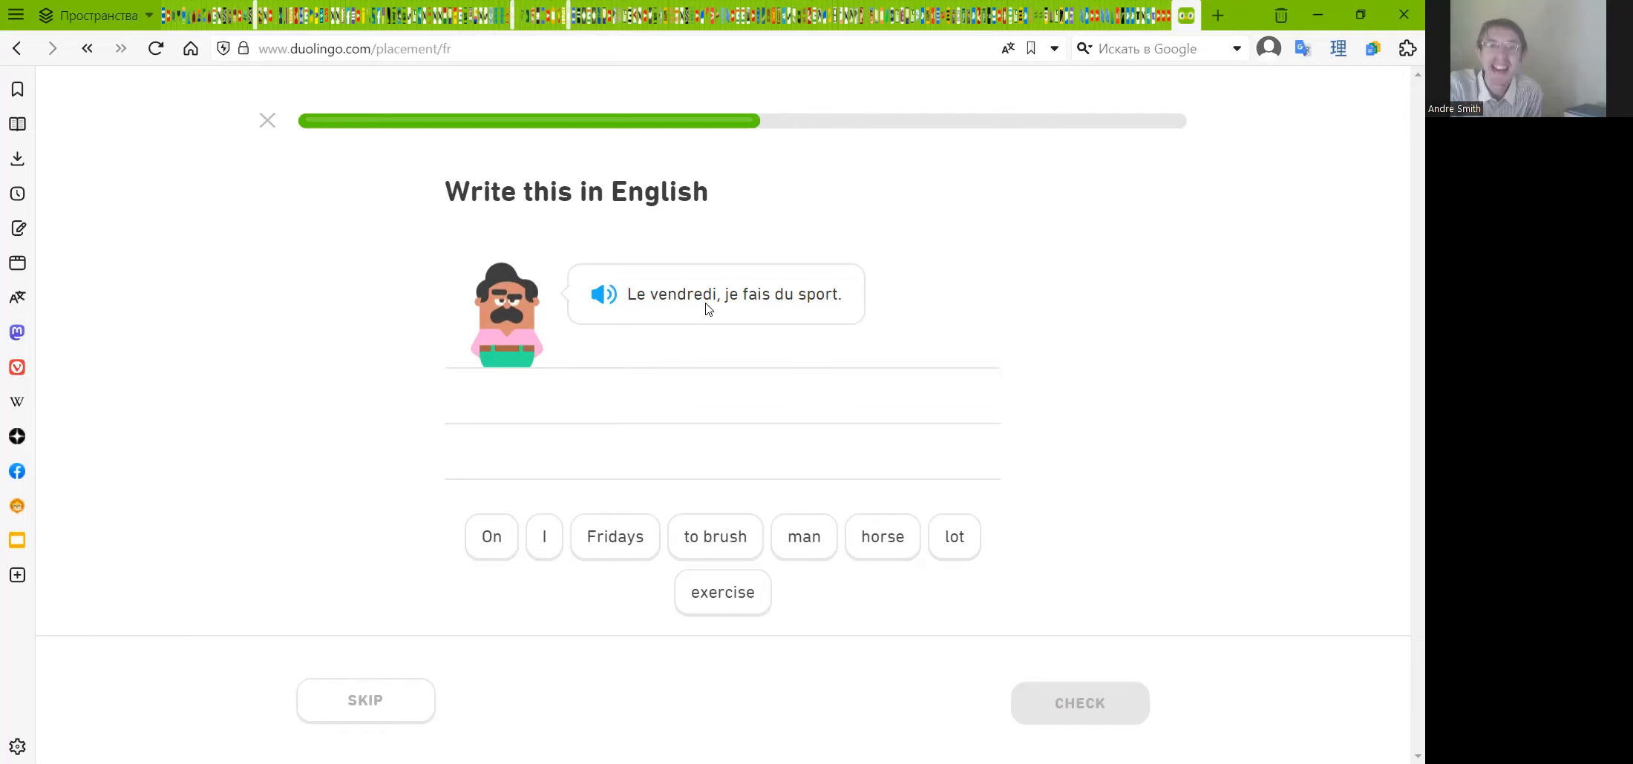
{"action": "mouse_move", "coordinate": [651, 317]}
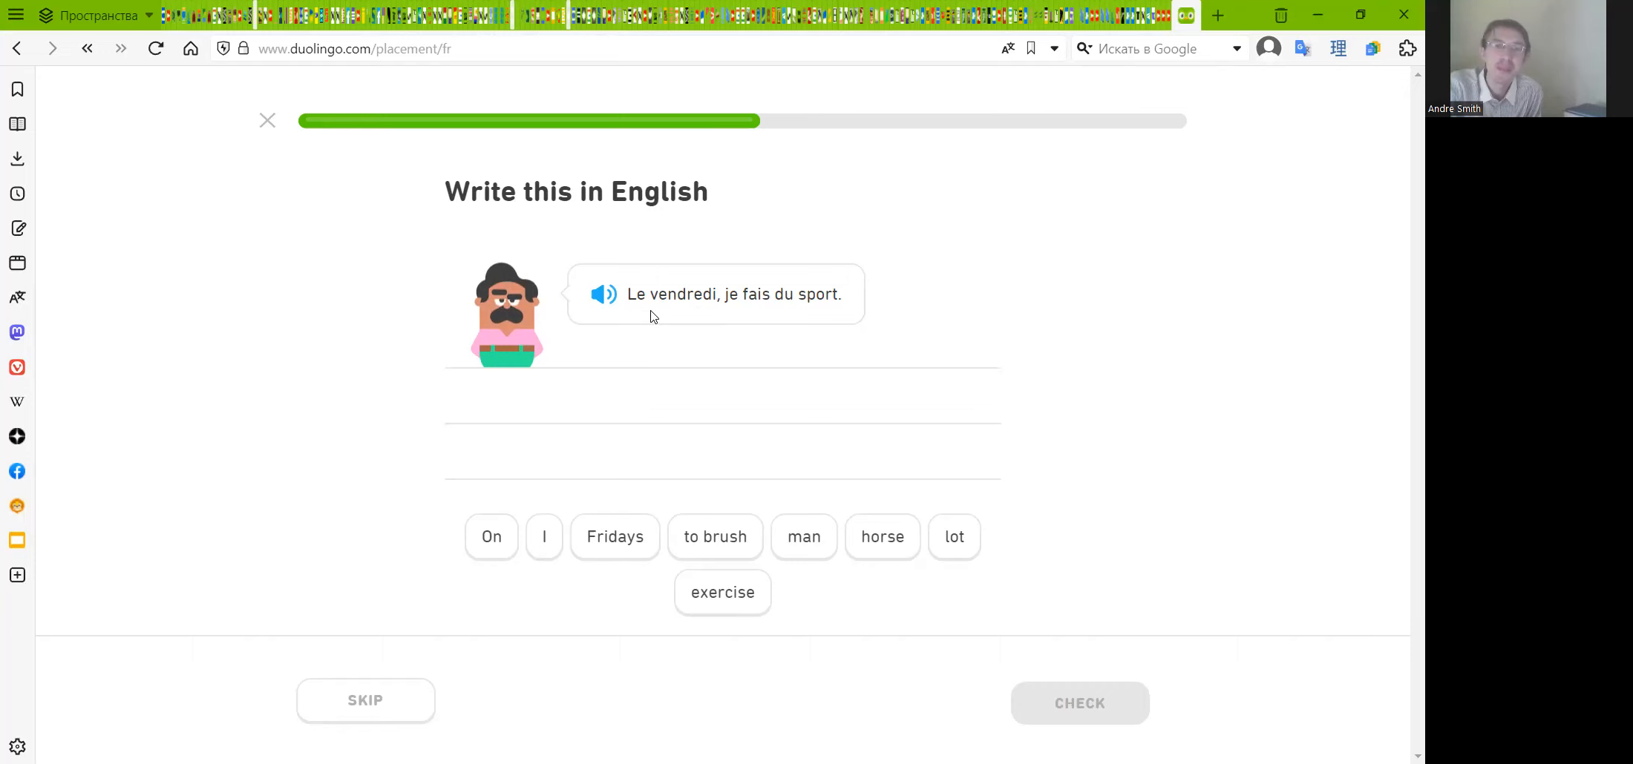
{"action": "mouse_move", "coordinate": [611, 535]}
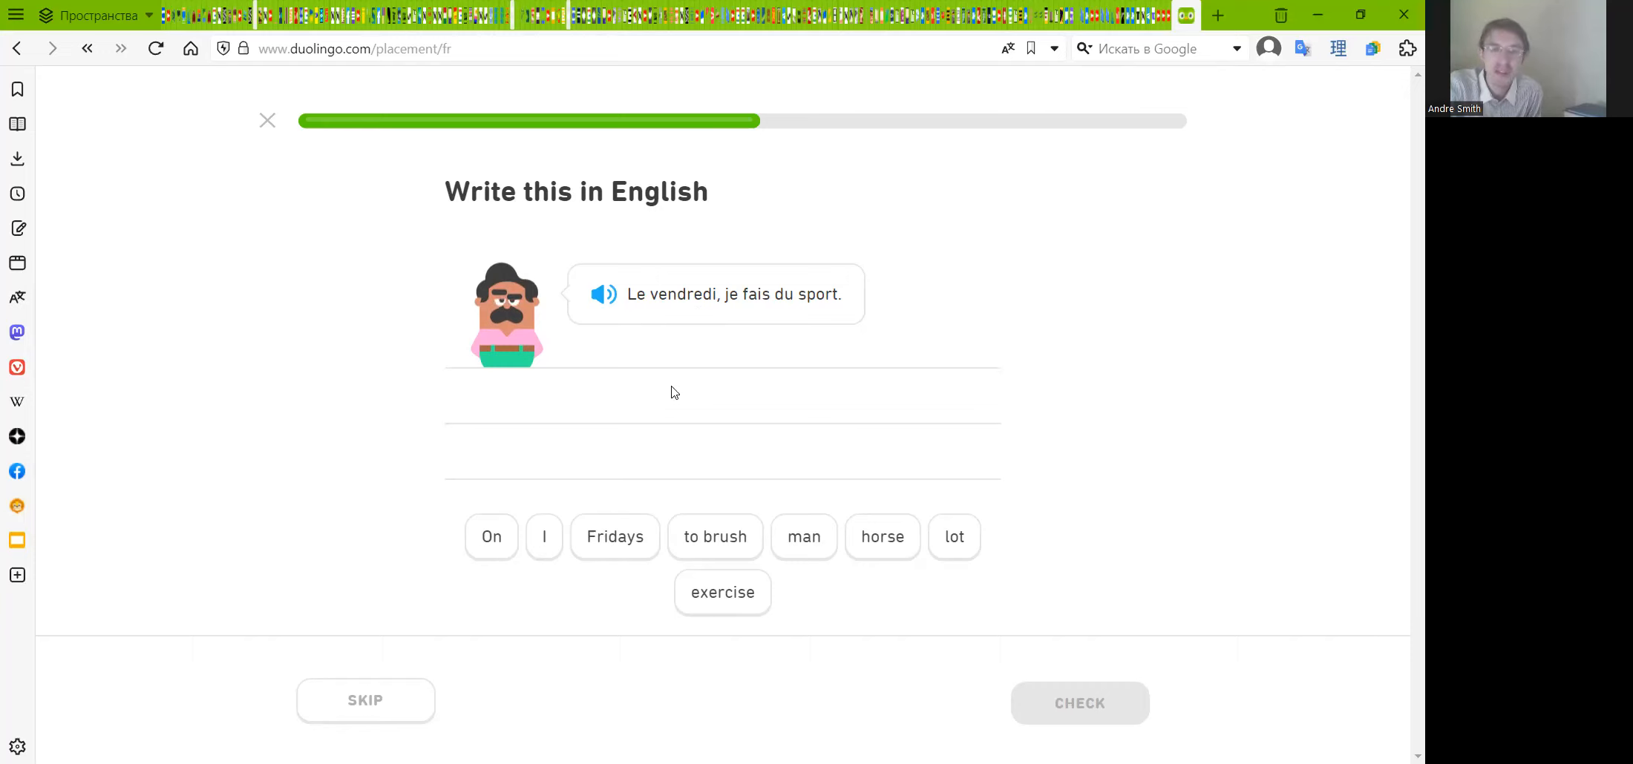
{"action": "mouse_move", "coordinate": [726, 418]}
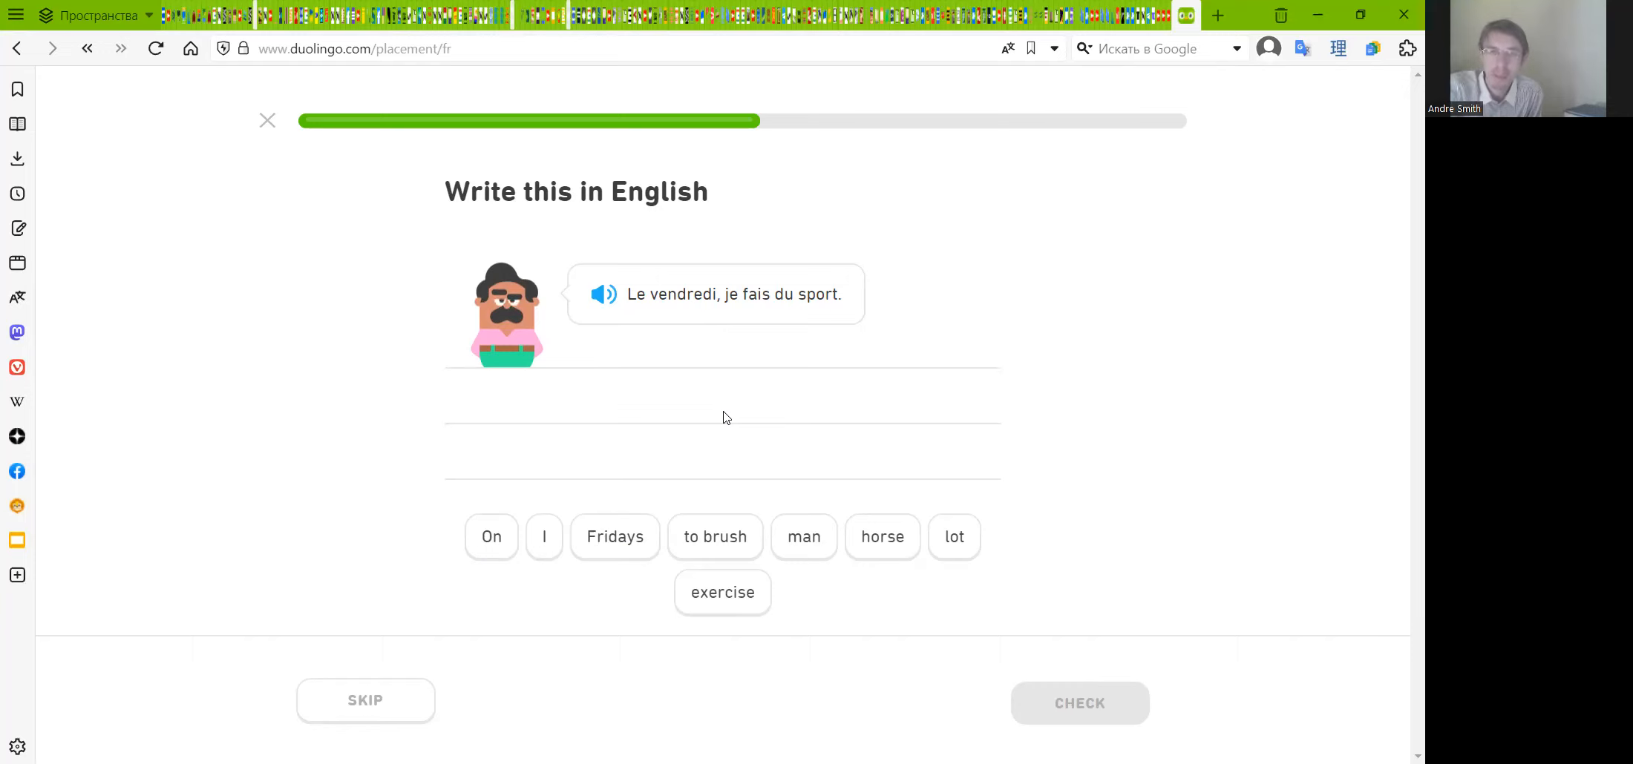
{"action": "mouse_move", "coordinate": [663, 336]}
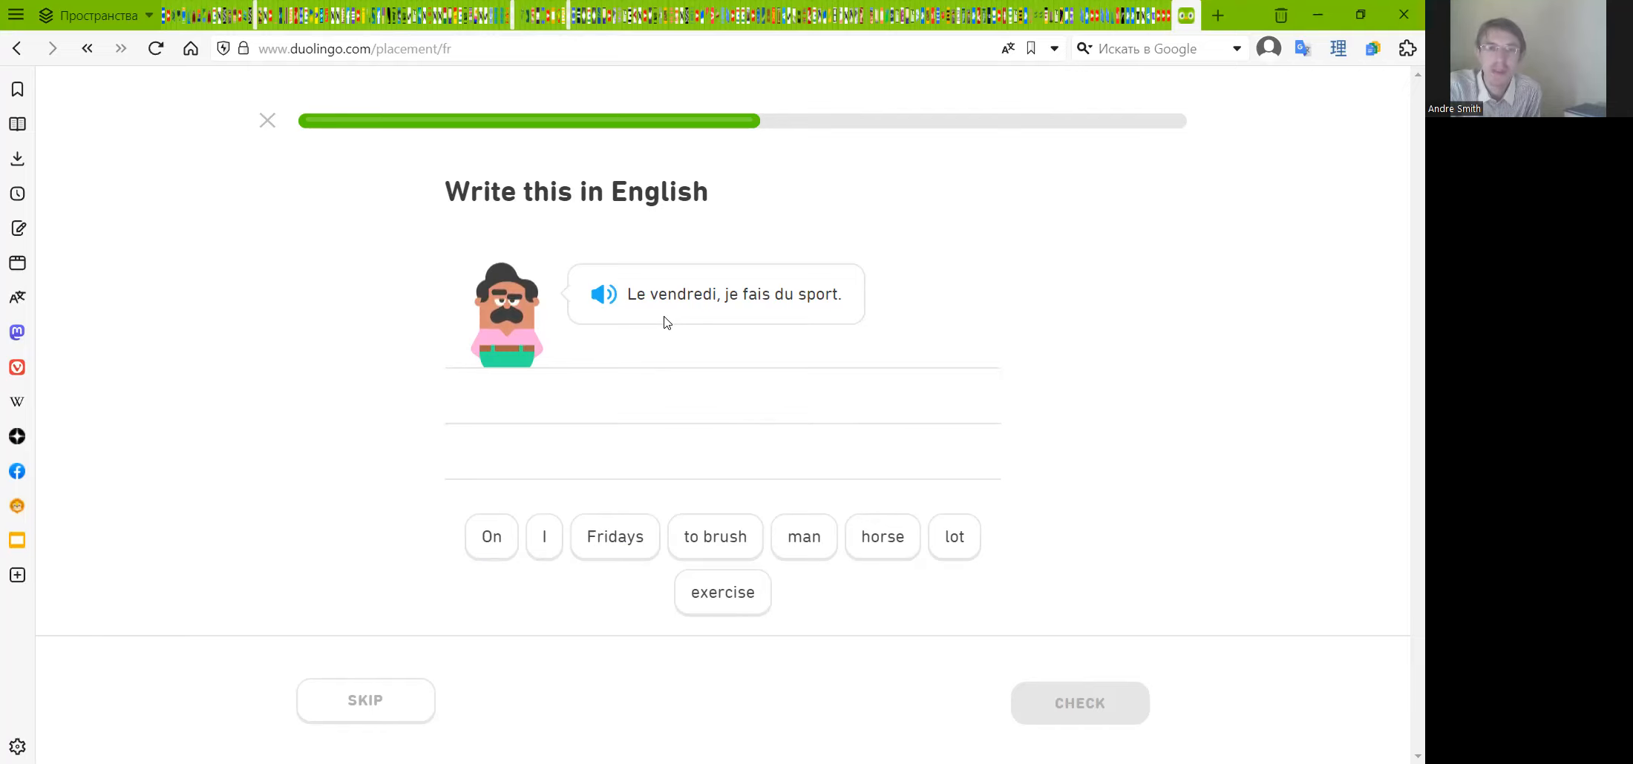
{"action": "mouse_move", "coordinate": [675, 316]}
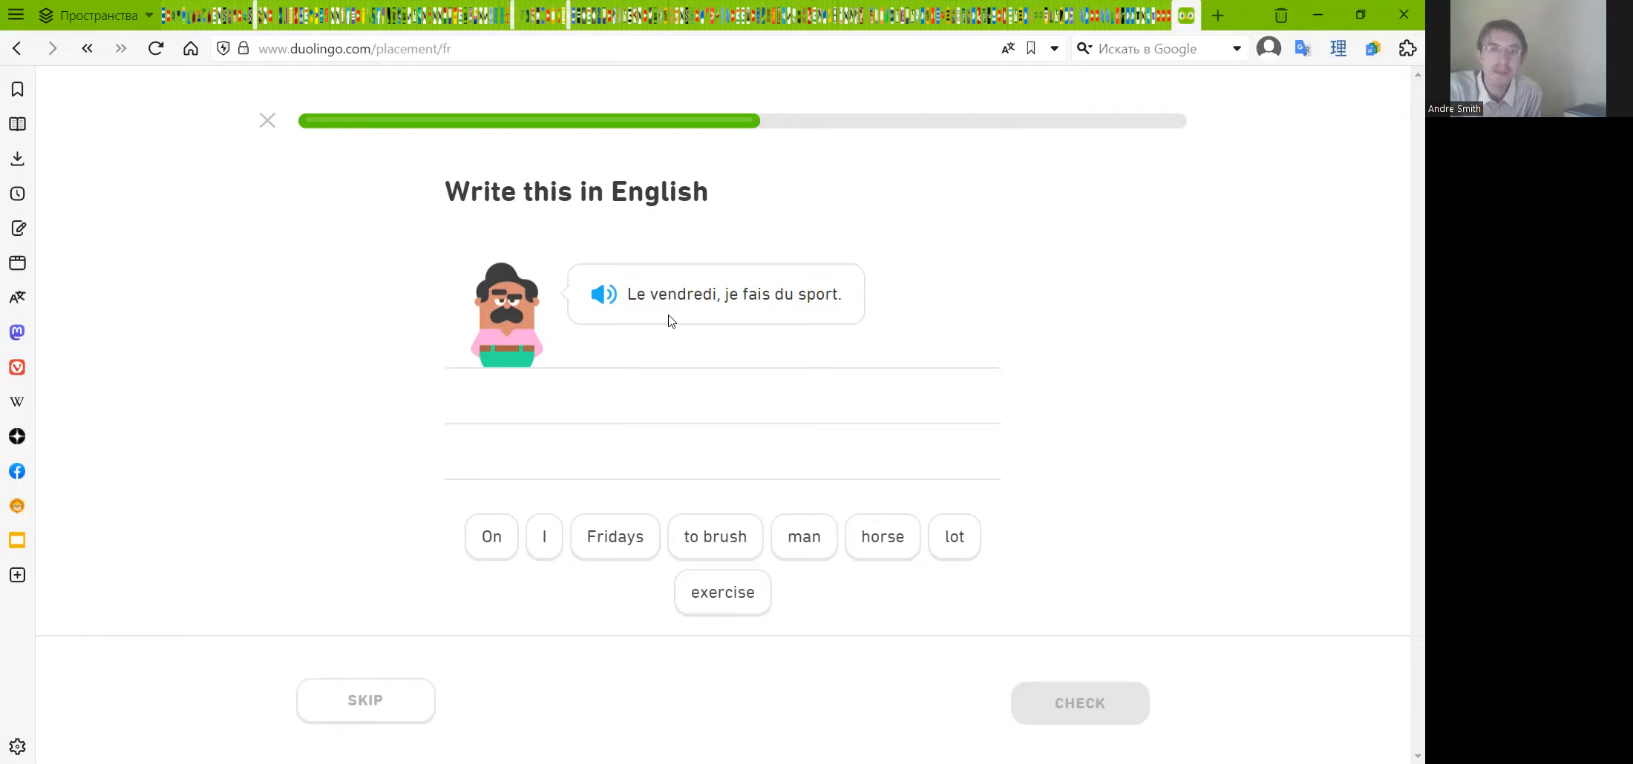
{"action": "mouse_move", "coordinate": [671, 342]}
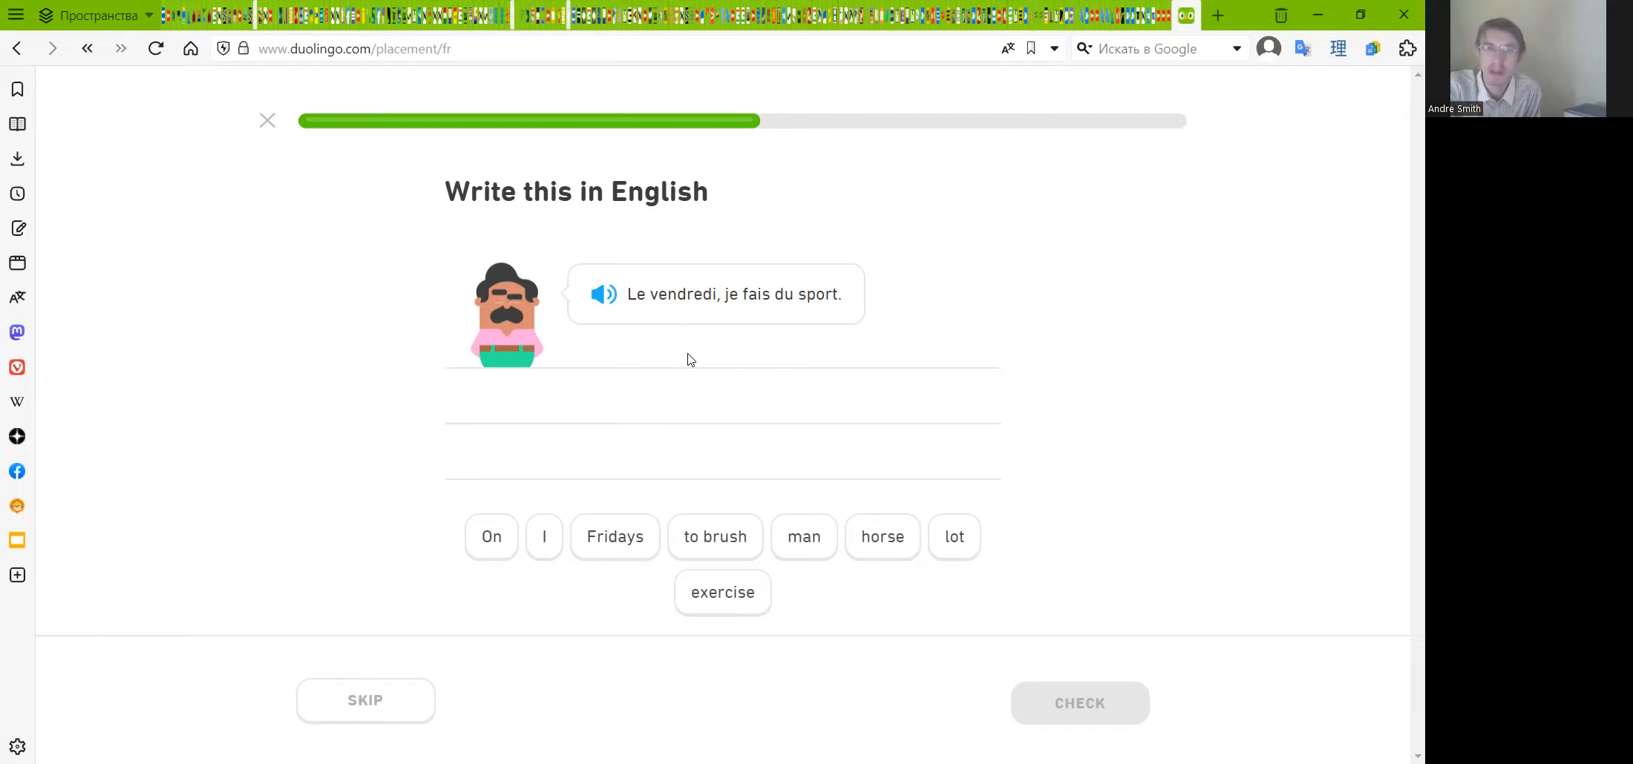
{"action": "mouse_move", "coordinate": [665, 371]}
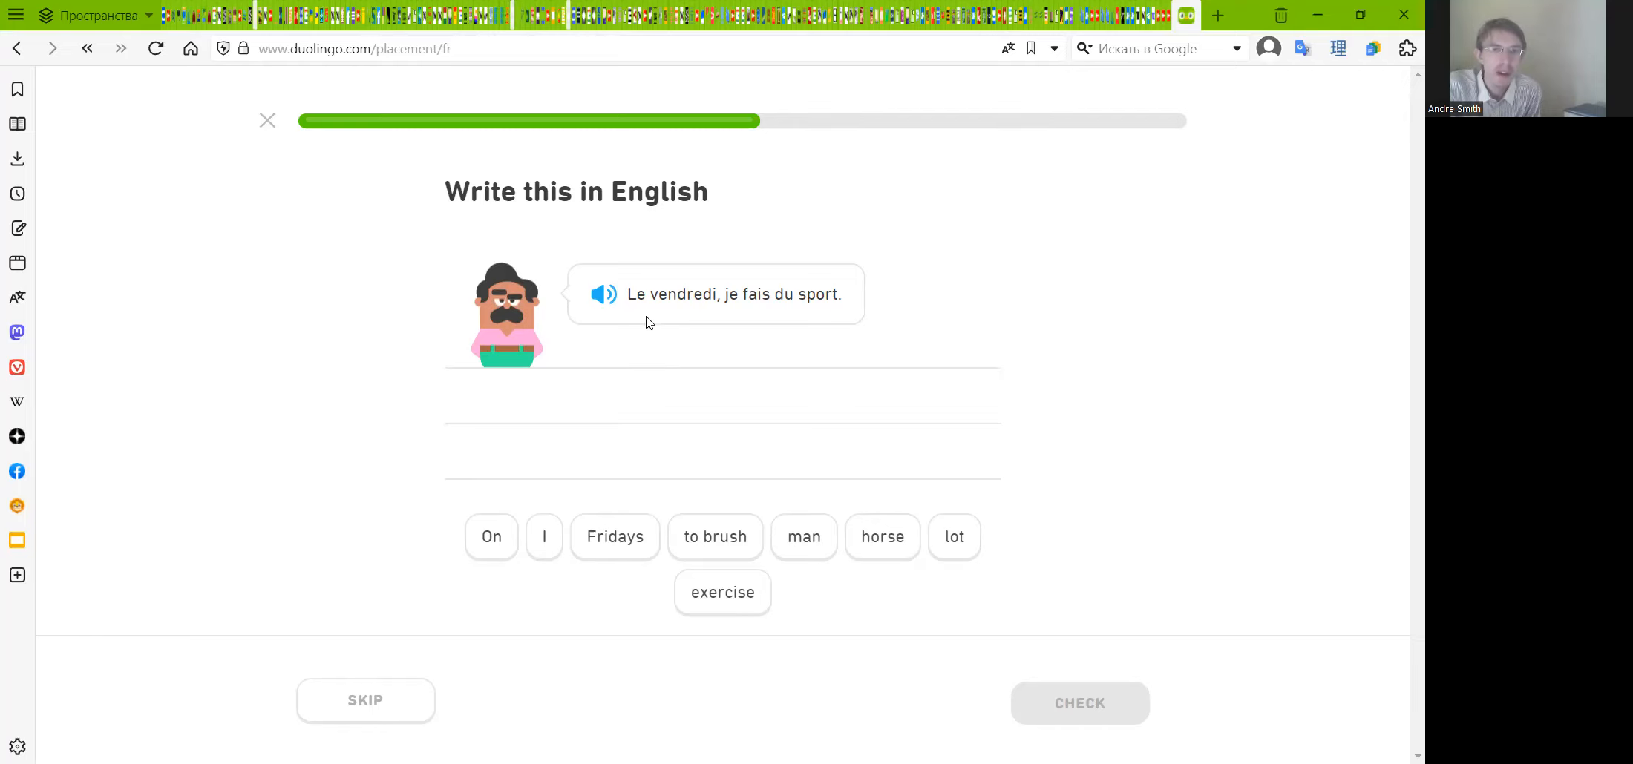
{"action": "mouse_move", "coordinate": [708, 318]}
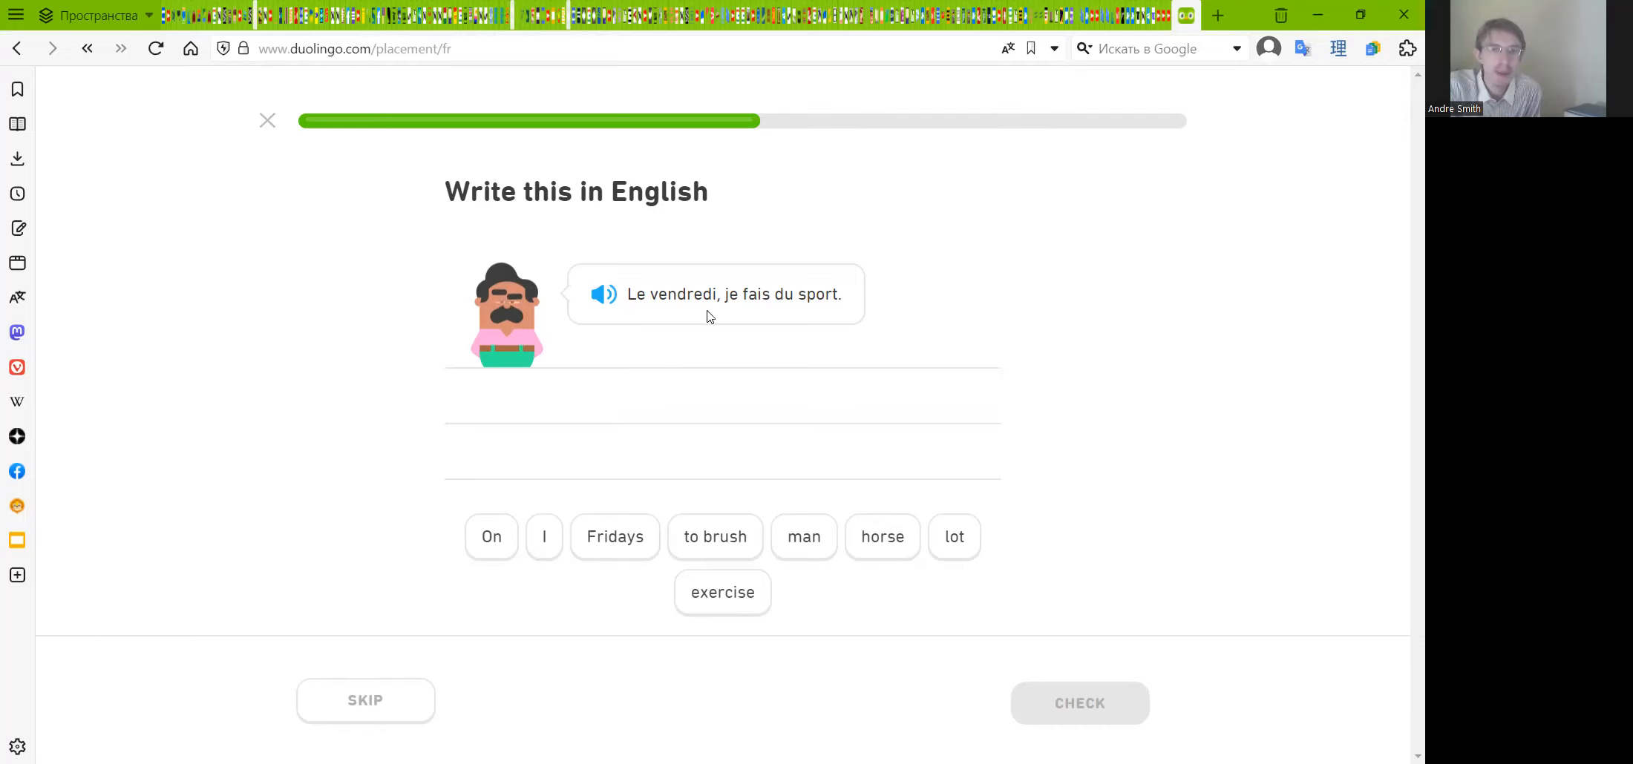
{"action": "mouse_move", "coordinate": [490, 537]}
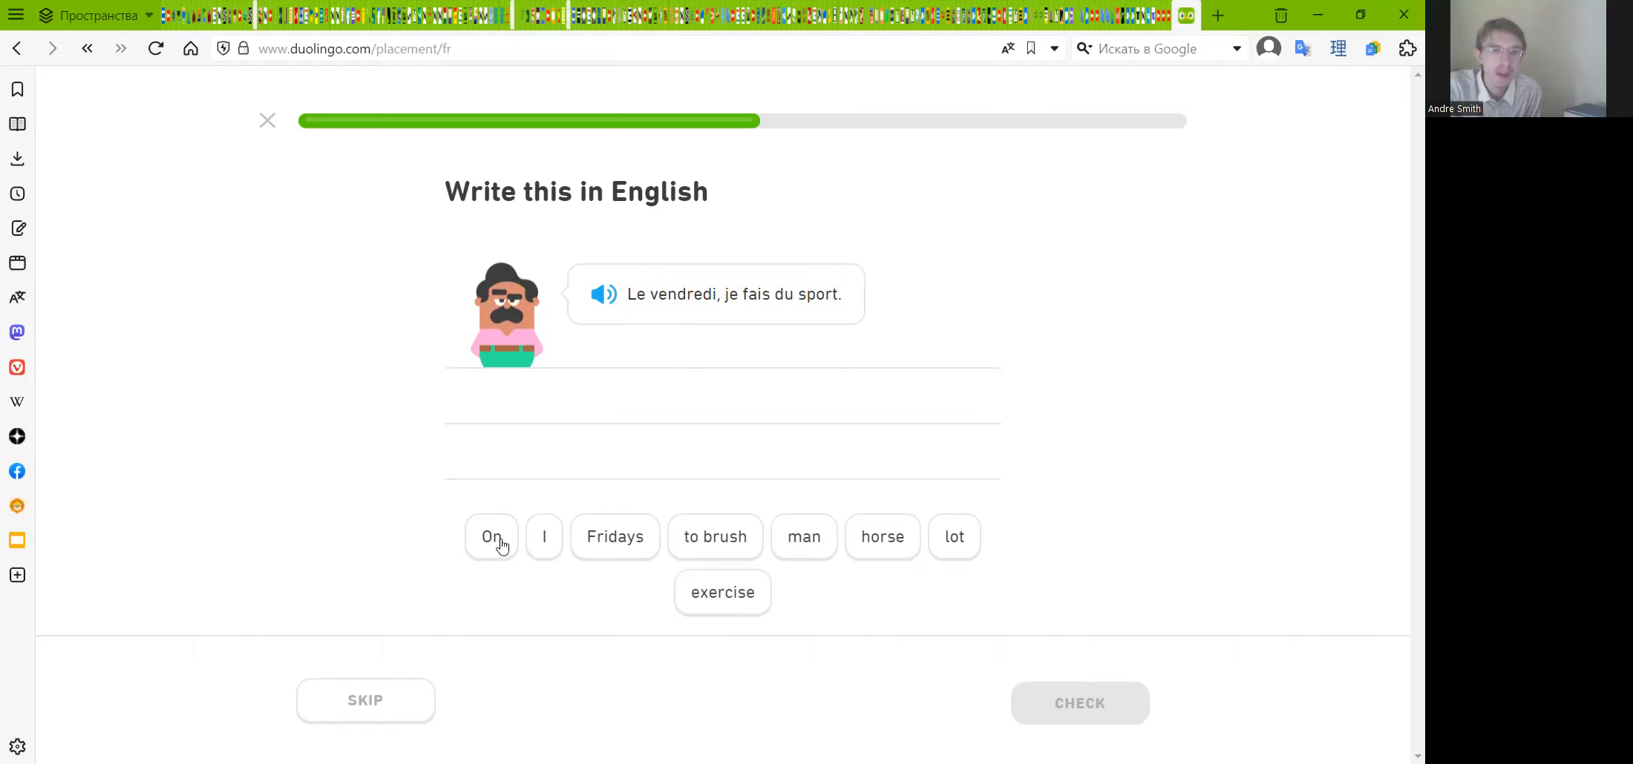
{"action": "mouse_move", "coordinate": [580, 548]}
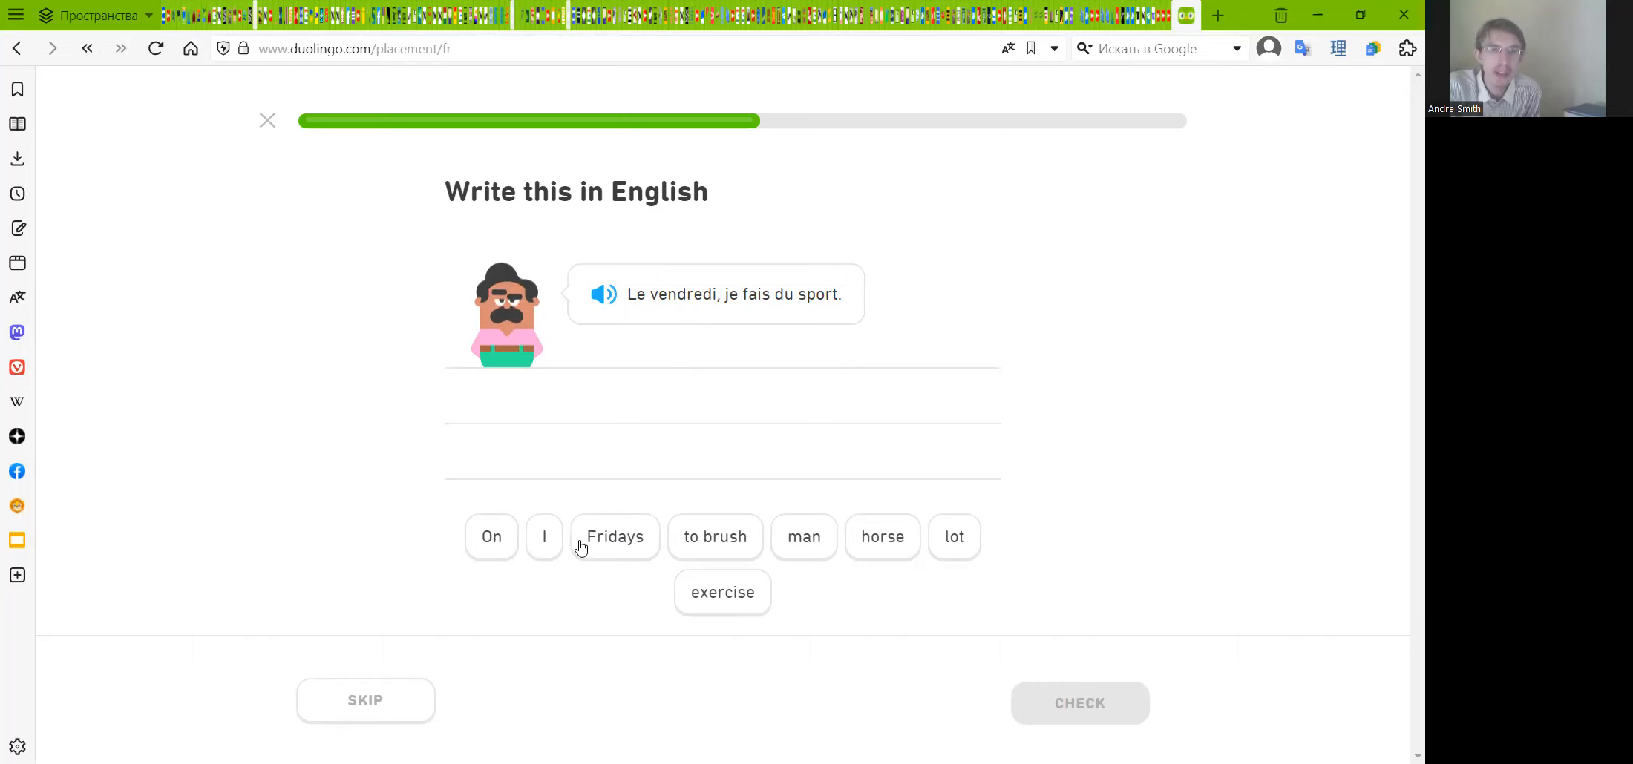
{"action": "left_click", "coordinate": [490, 536]}
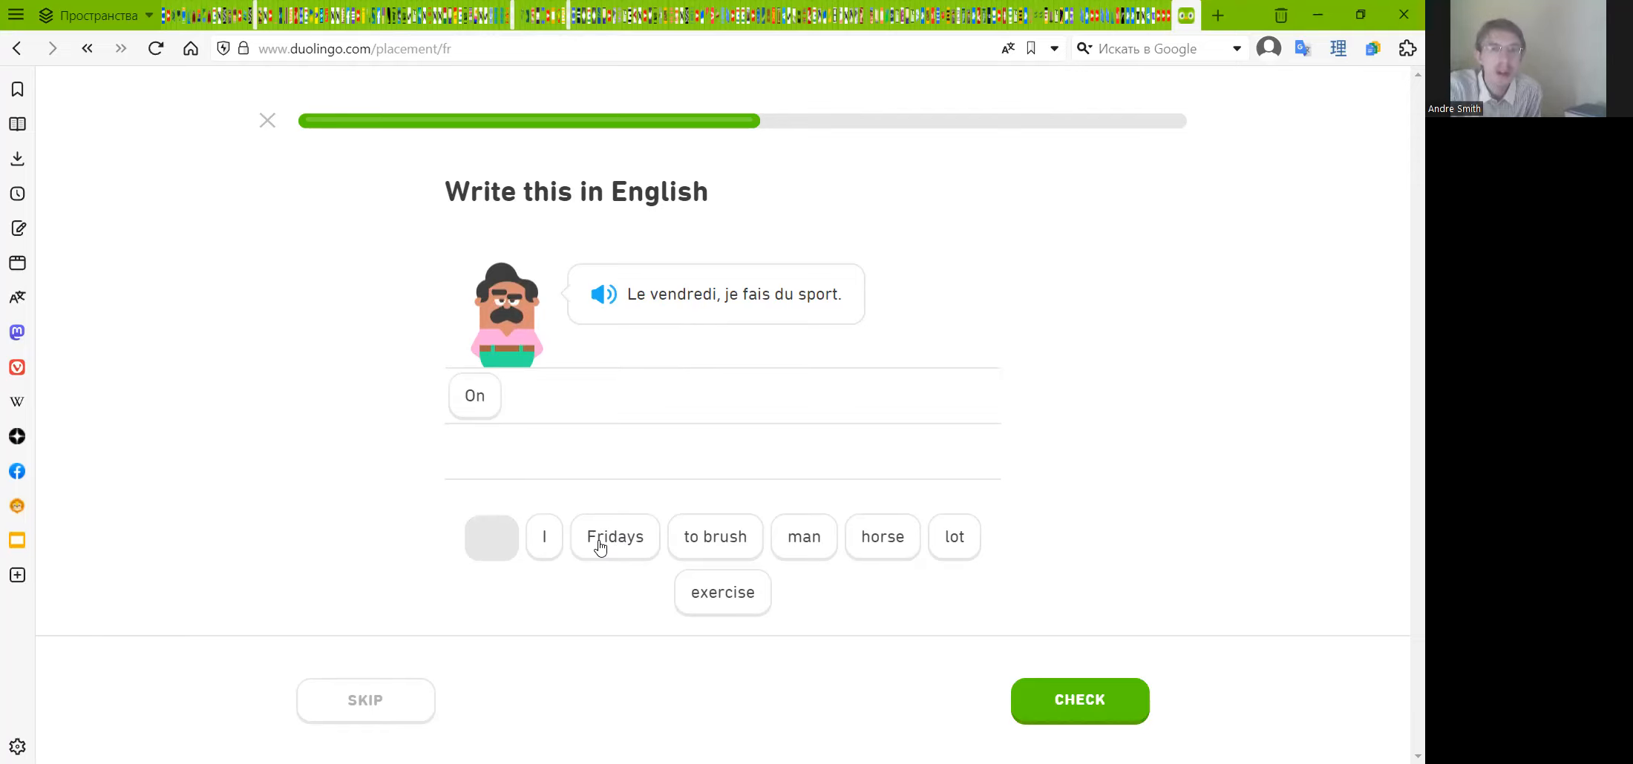
{"action": "left_click", "coordinate": [614, 536]}
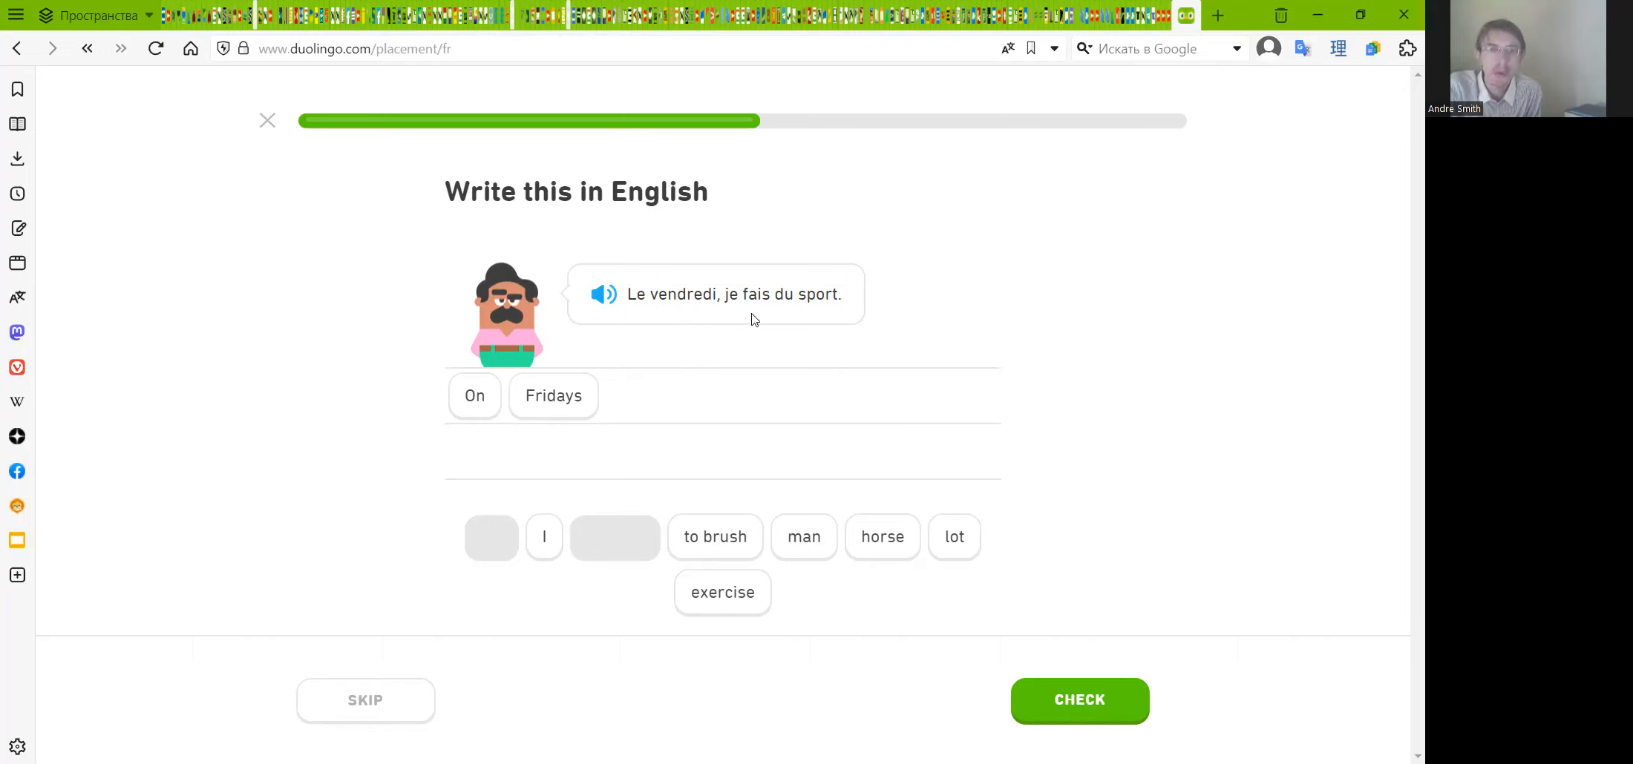
{"action": "mouse_move", "coordinate": [759, 326]}
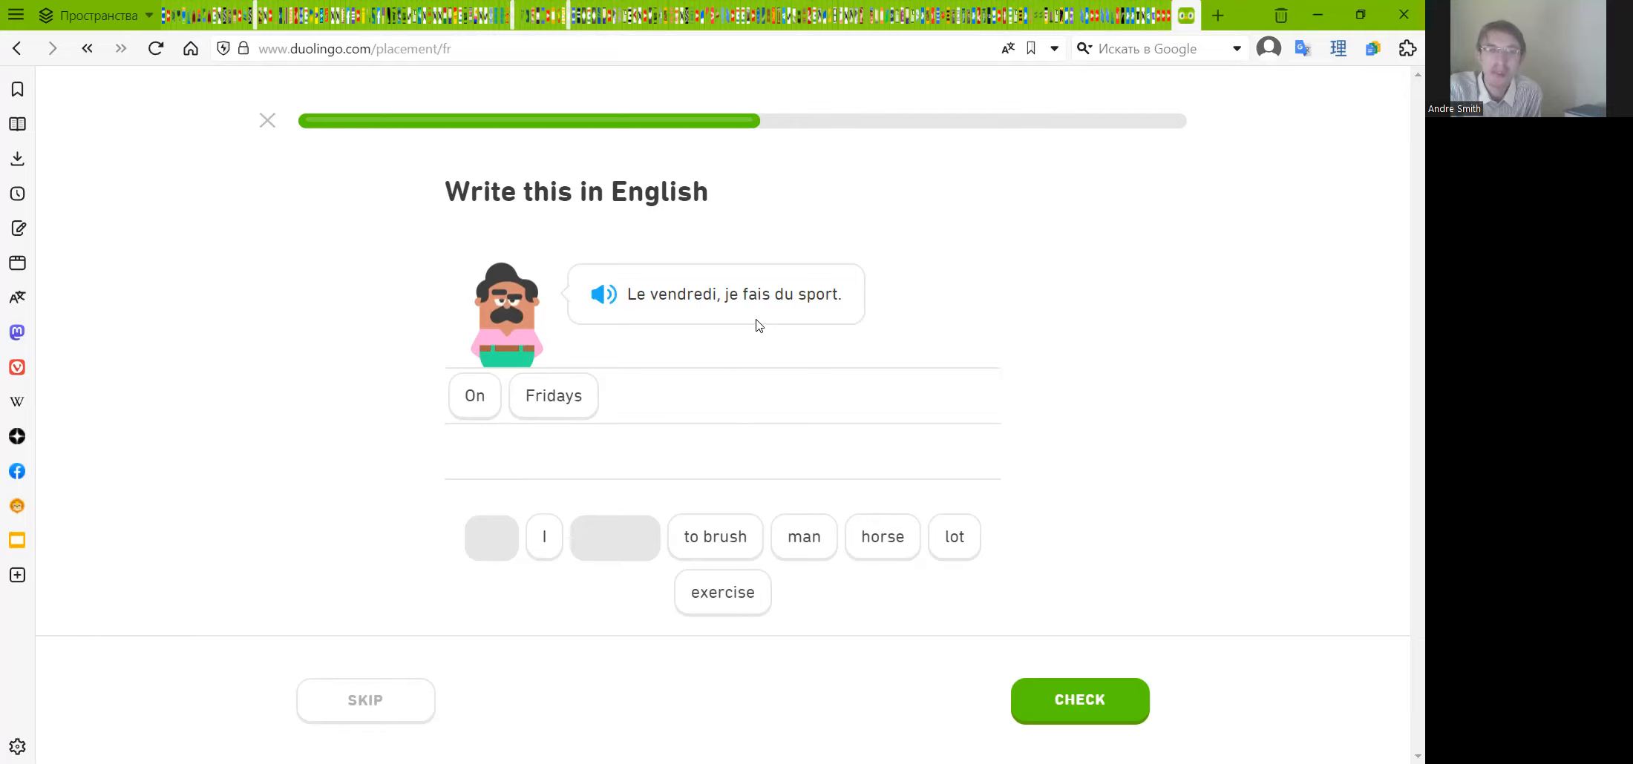
{"action": "mouse_move", "coordinate": [880, 525]}
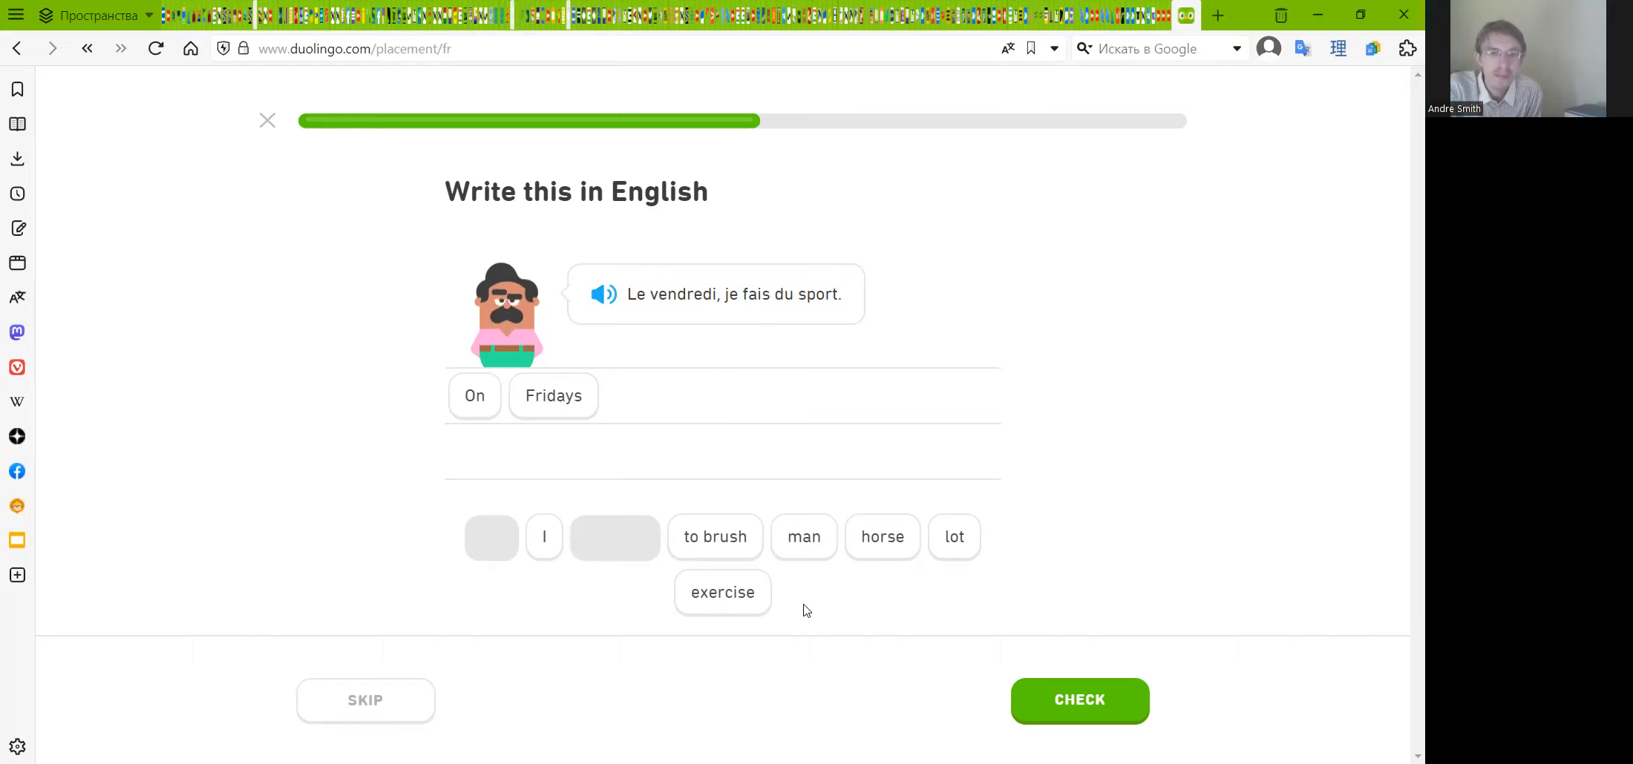
{"action": "mouse_move", "coordinate": [588, 539]}
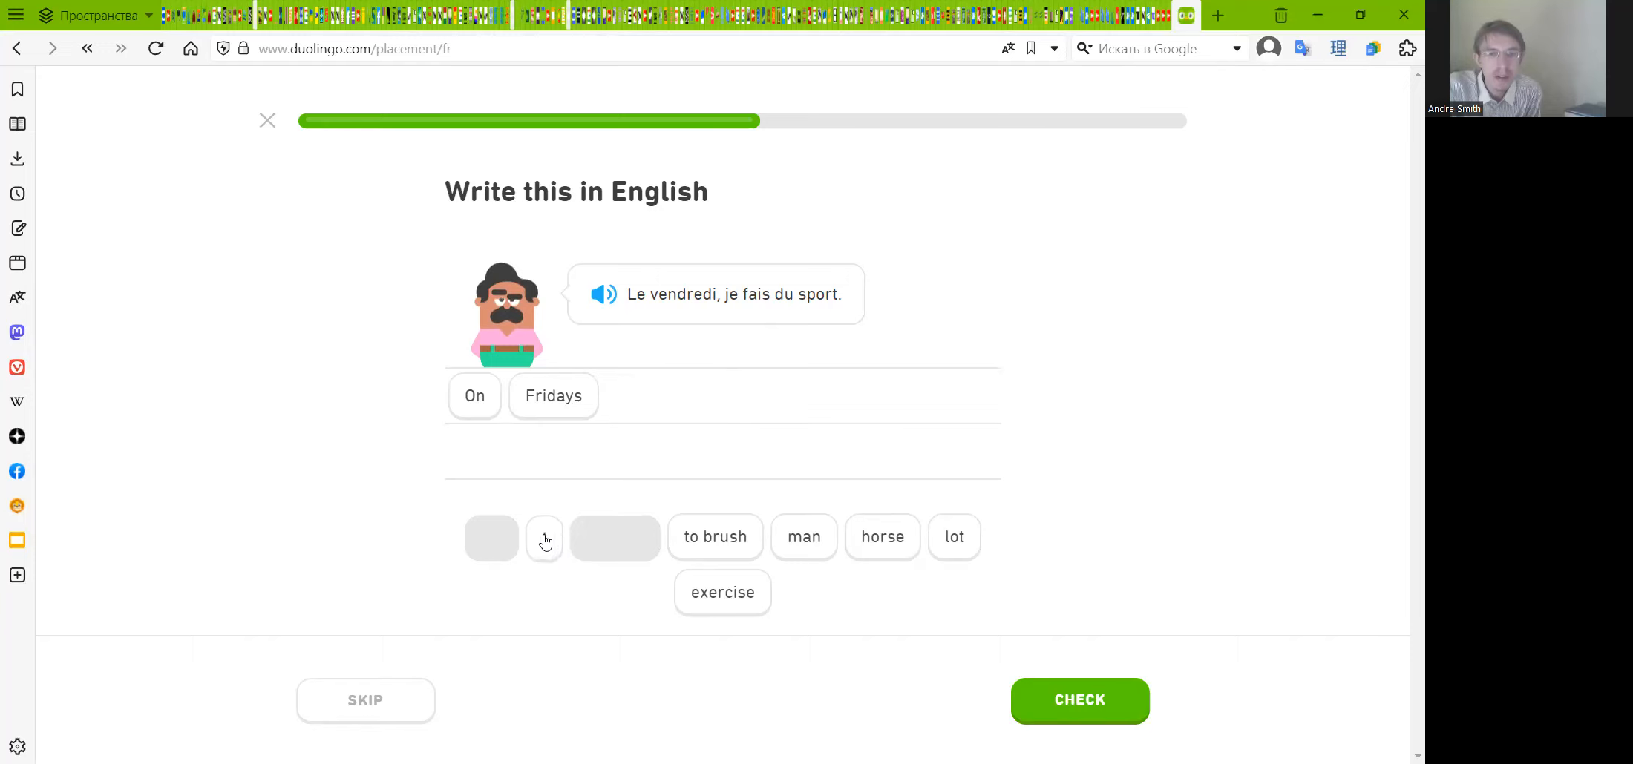
{"action": "left_click", "coordinate": [541, 536]}
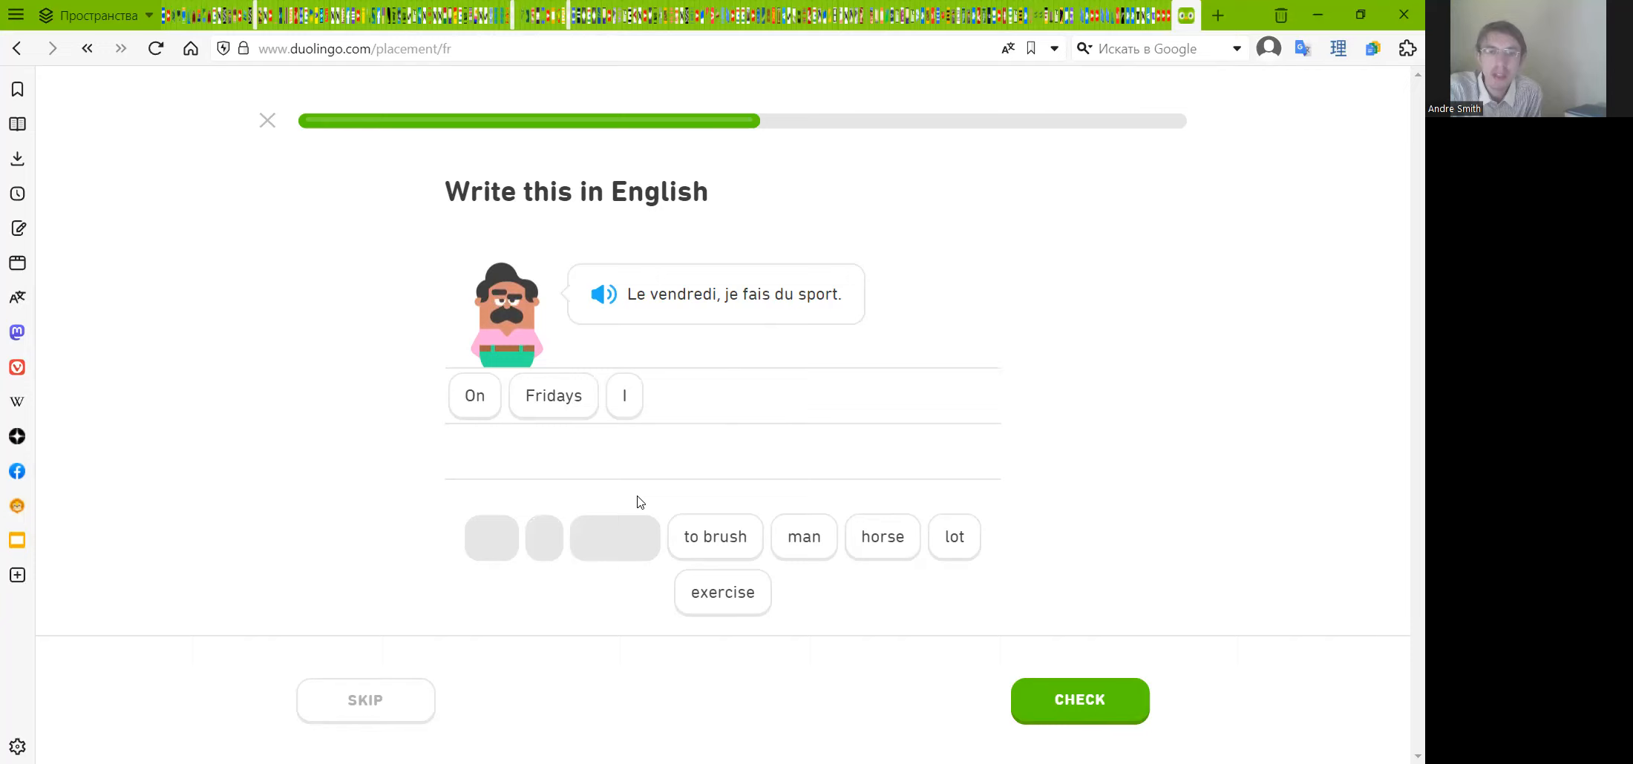
{"action": "mouse_move", "coordinate": [766, 585]}
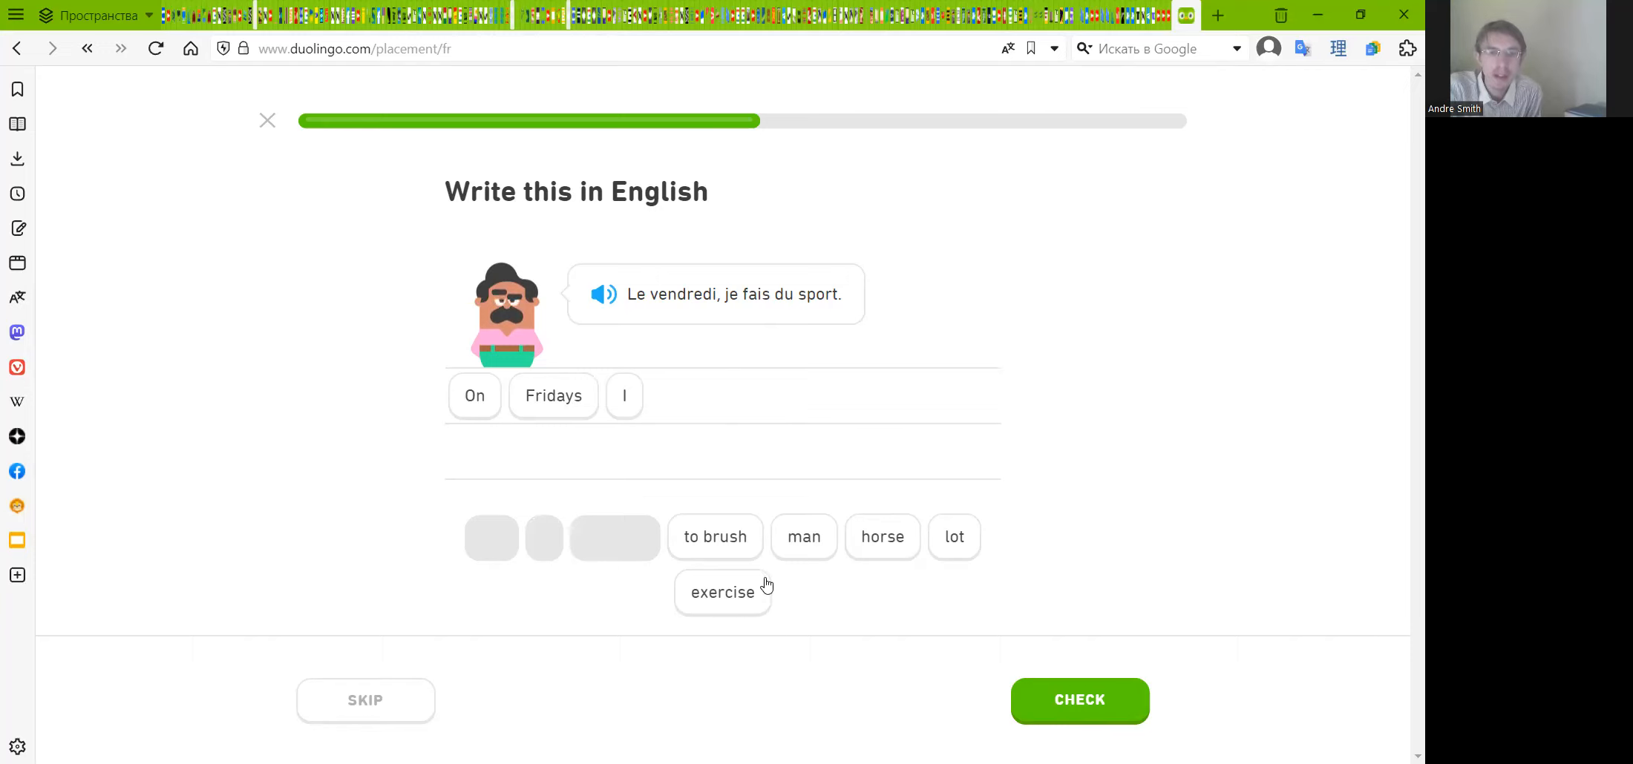
{"action": "mouse_move", "coordinate": [724, 604]}
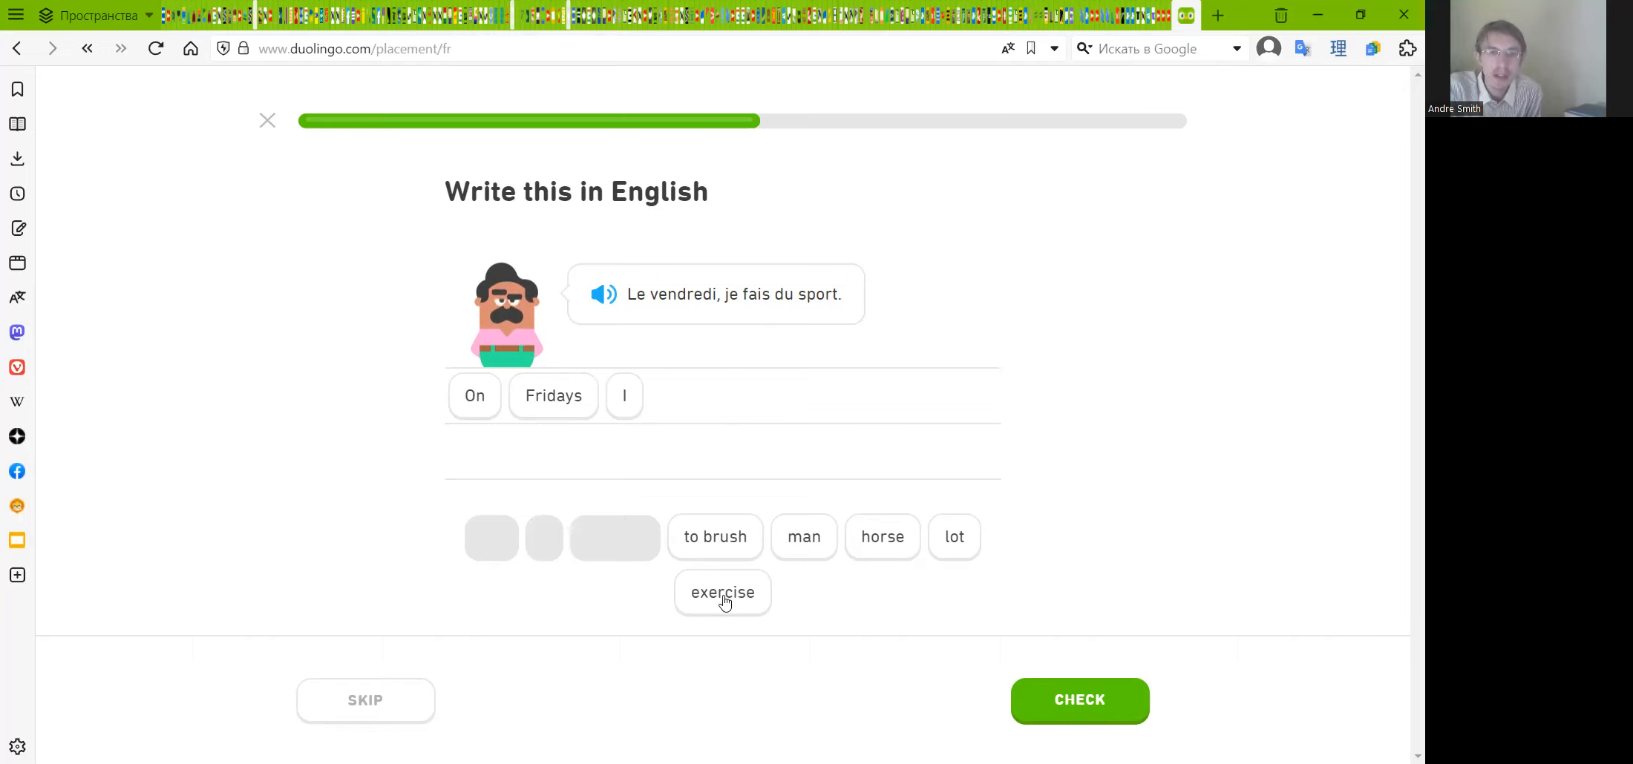
{"action": "mouse_move", "coordinate": [716, 605]}
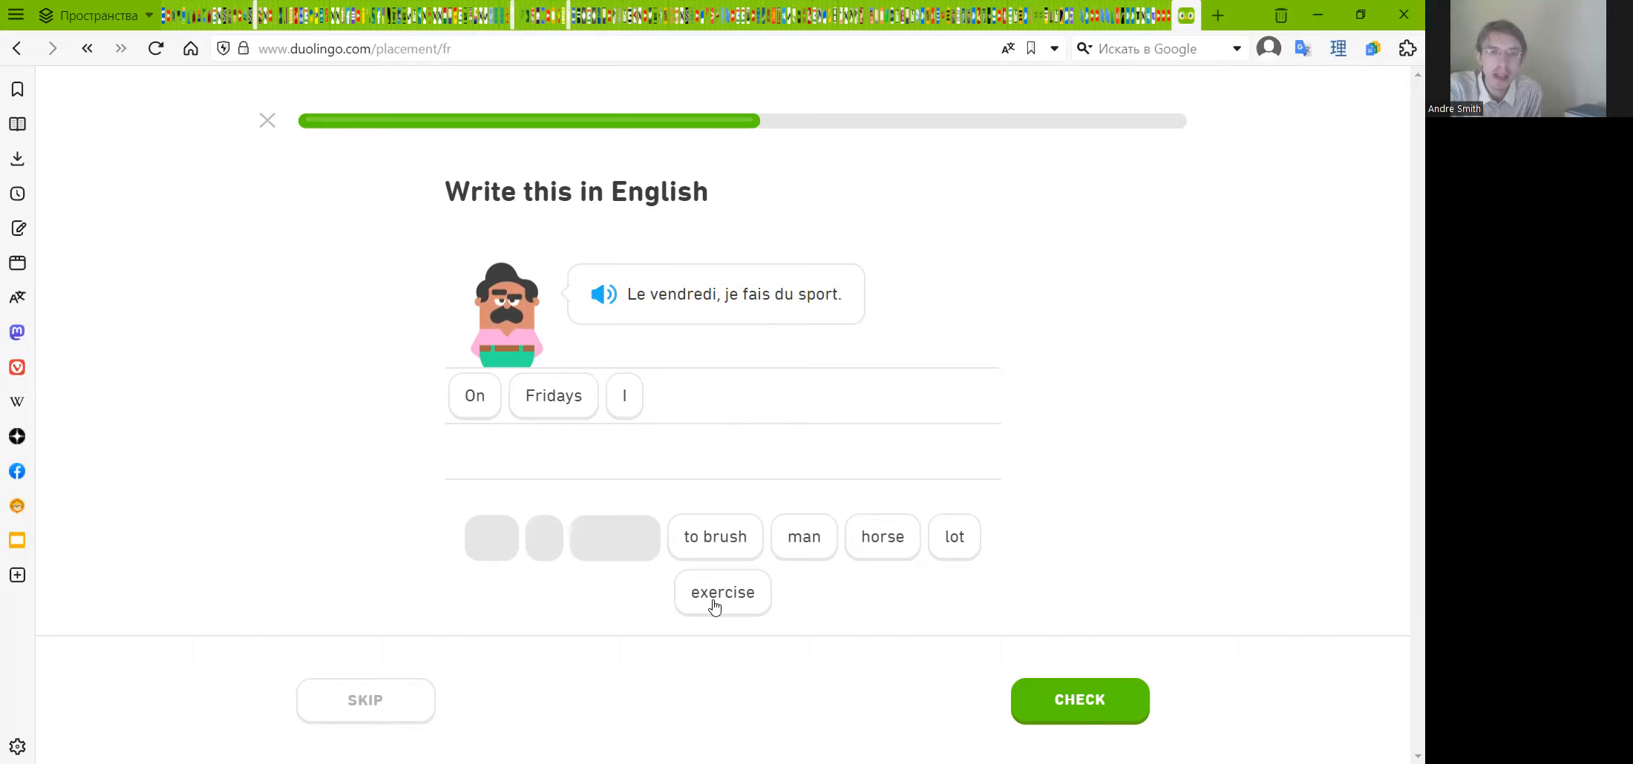
{"action": "left_click", "coordinate": [722, 593]}
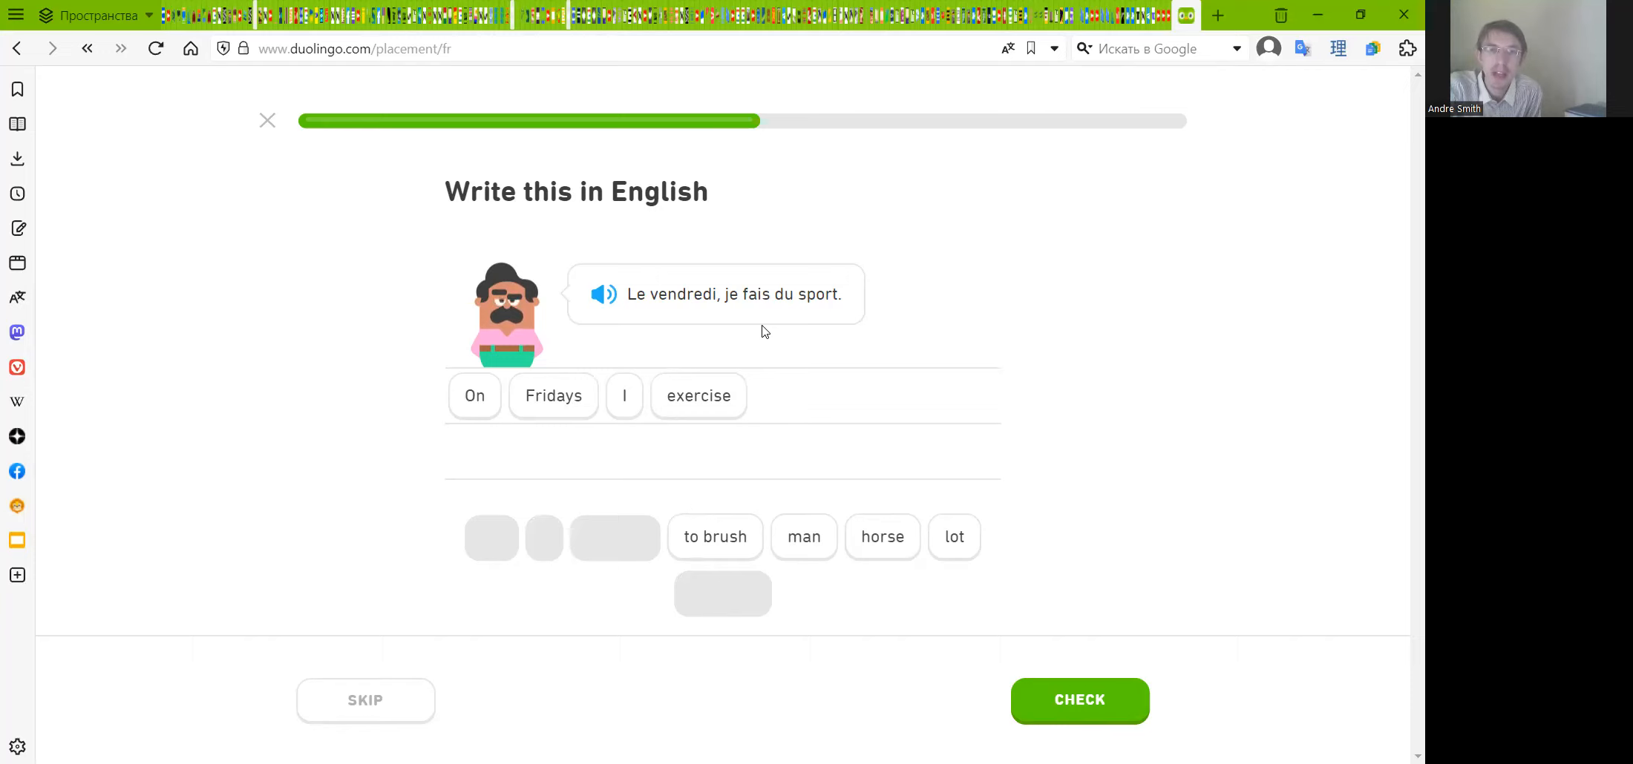
{"action": "mouse_move", "coordinate": [766, 331]}
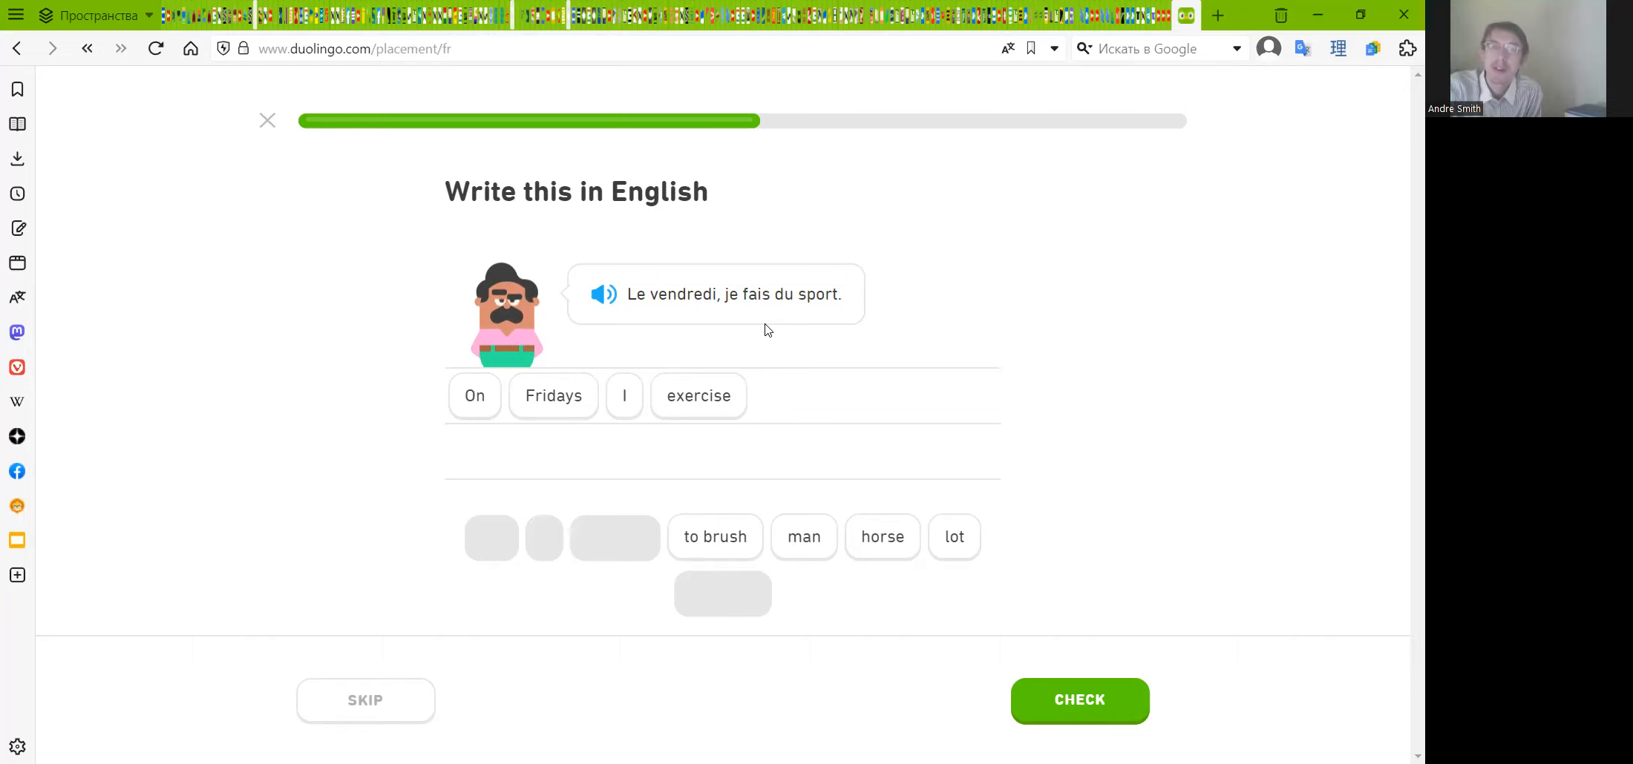
{"action": "mouse_move", "coordinate": [745, 321]}
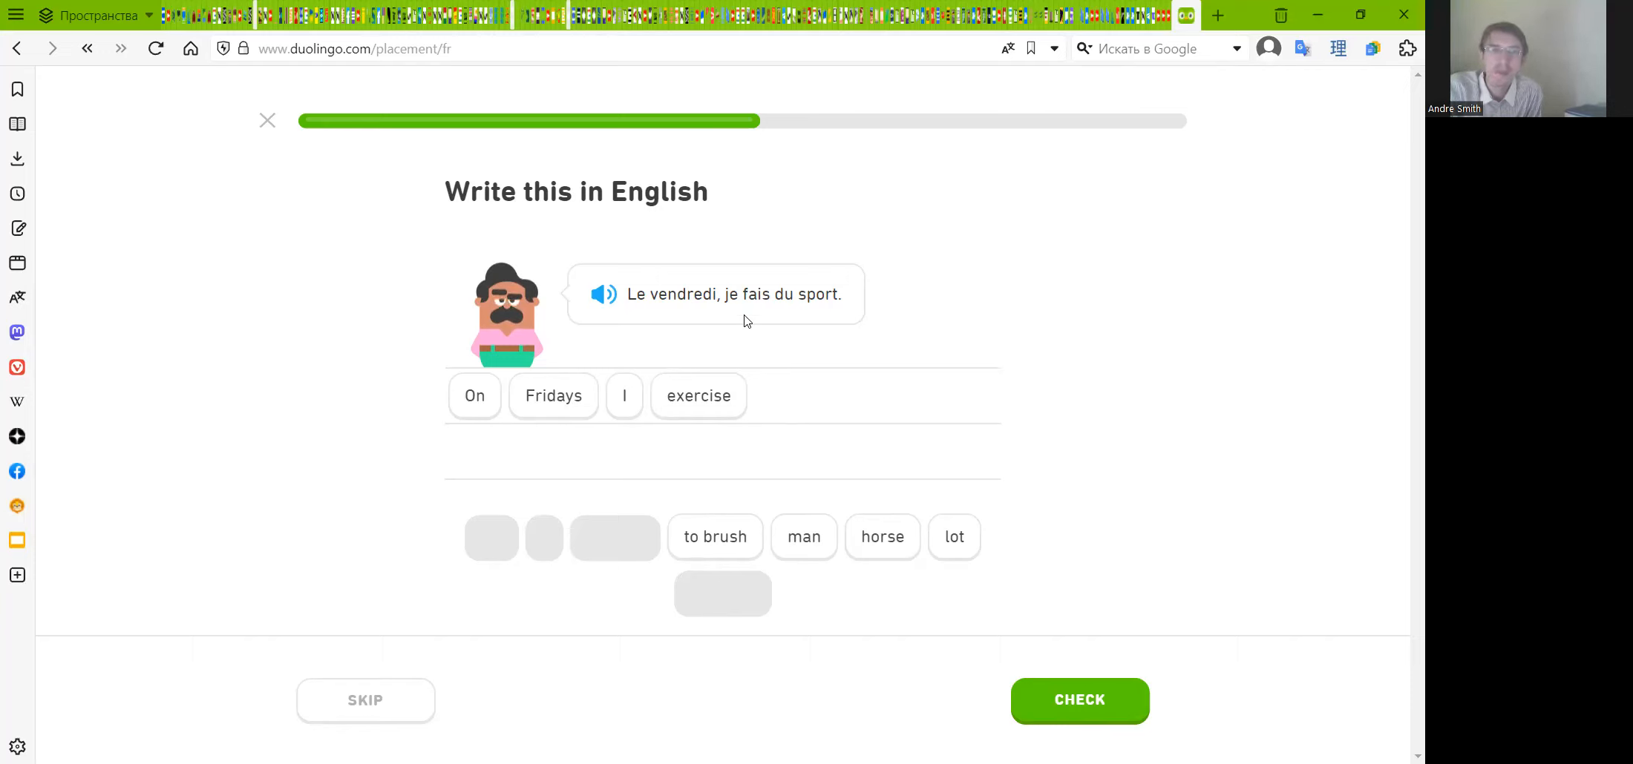
{"action": "mouse_move", "coordinate": [760, 323]}
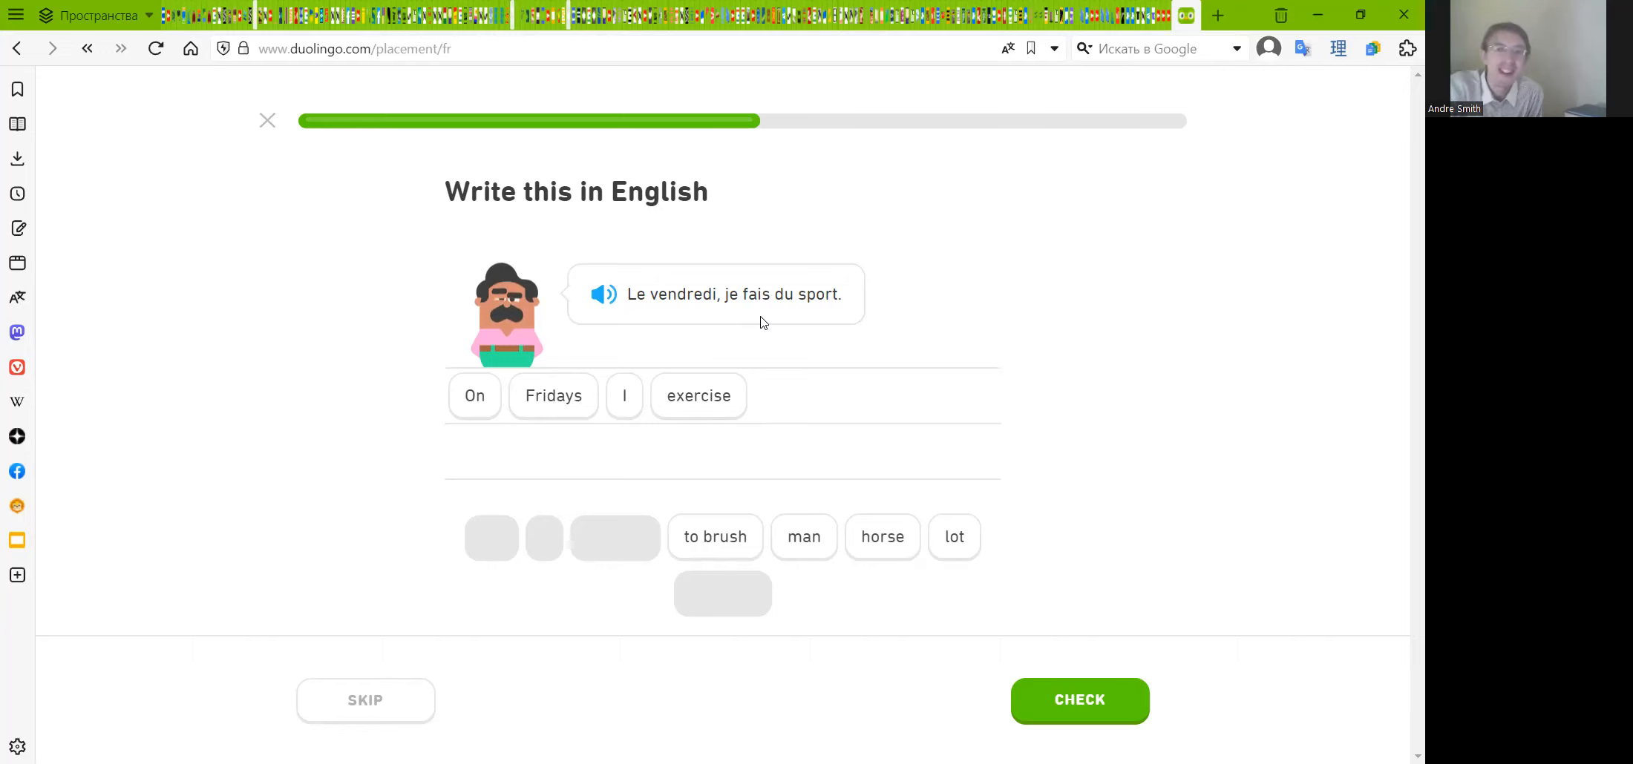
{"action": "mouse_move", "coordinate": [752, 325]}
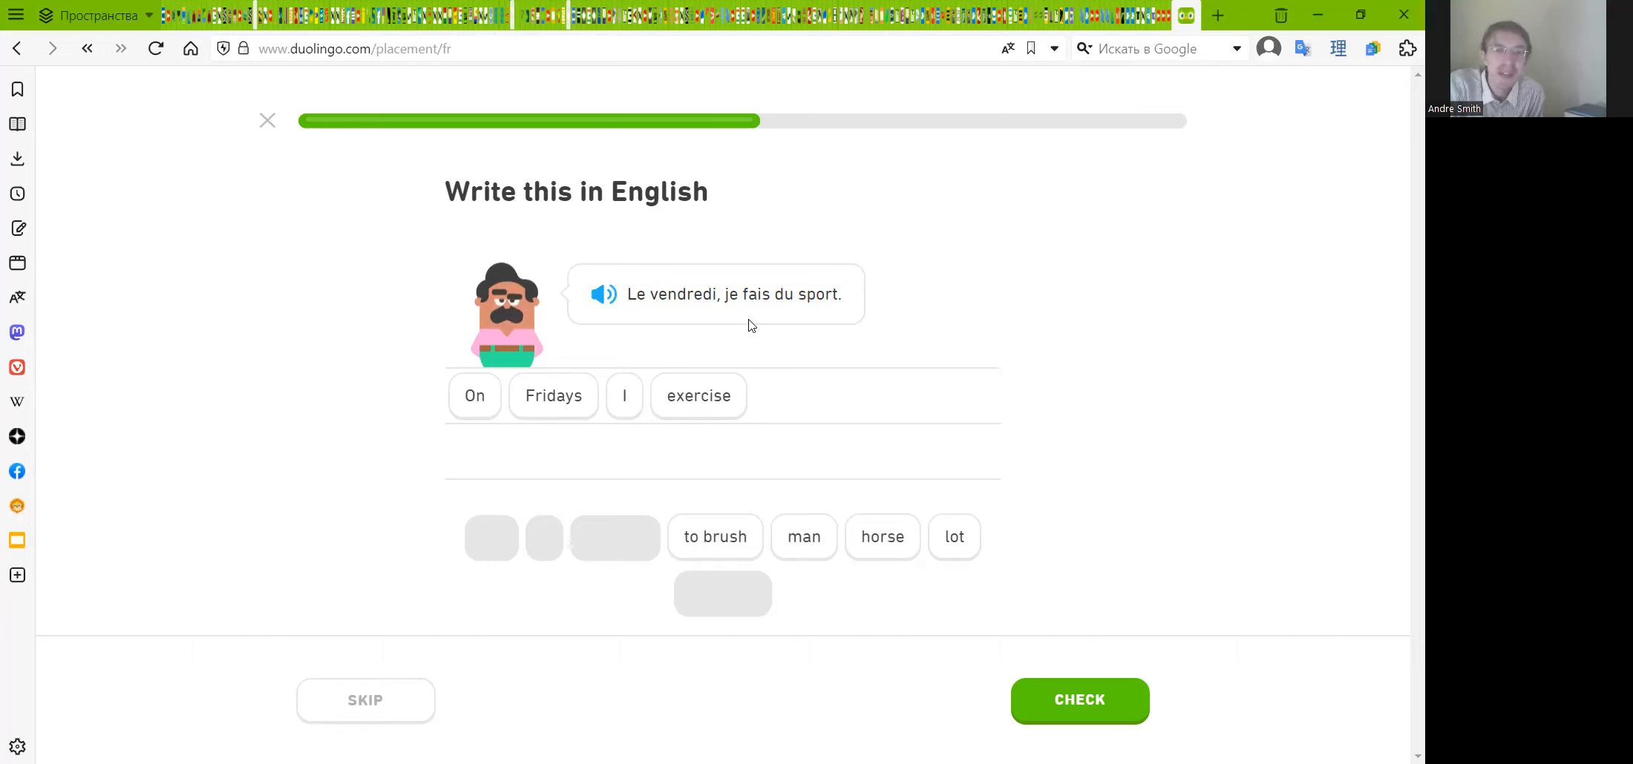
{"action": "mouse_move", "coordinate": [789, 317]}
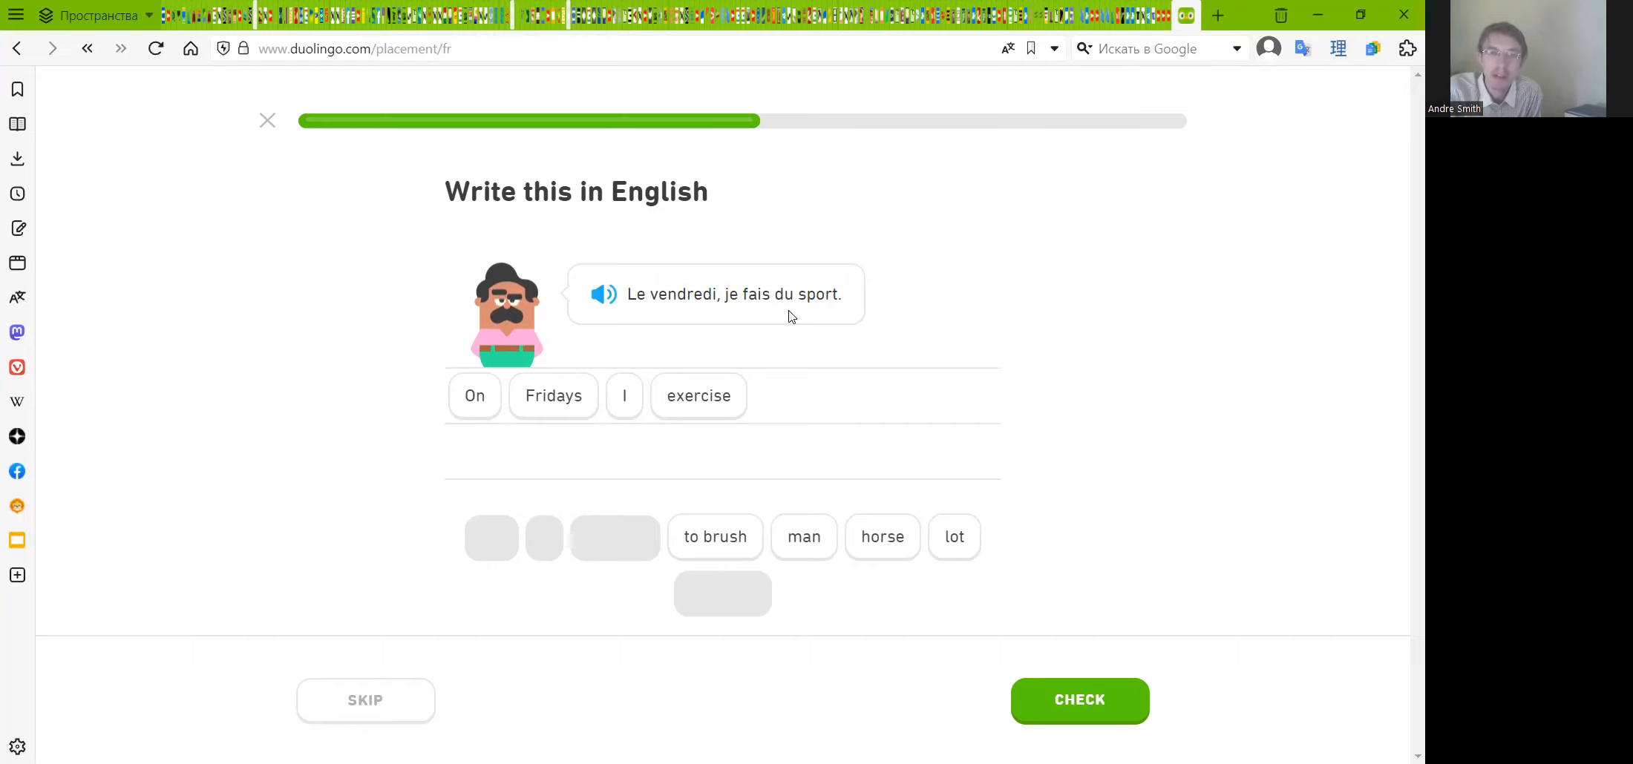
{"action": "mouse_move", "coordinate": [782, 324]}
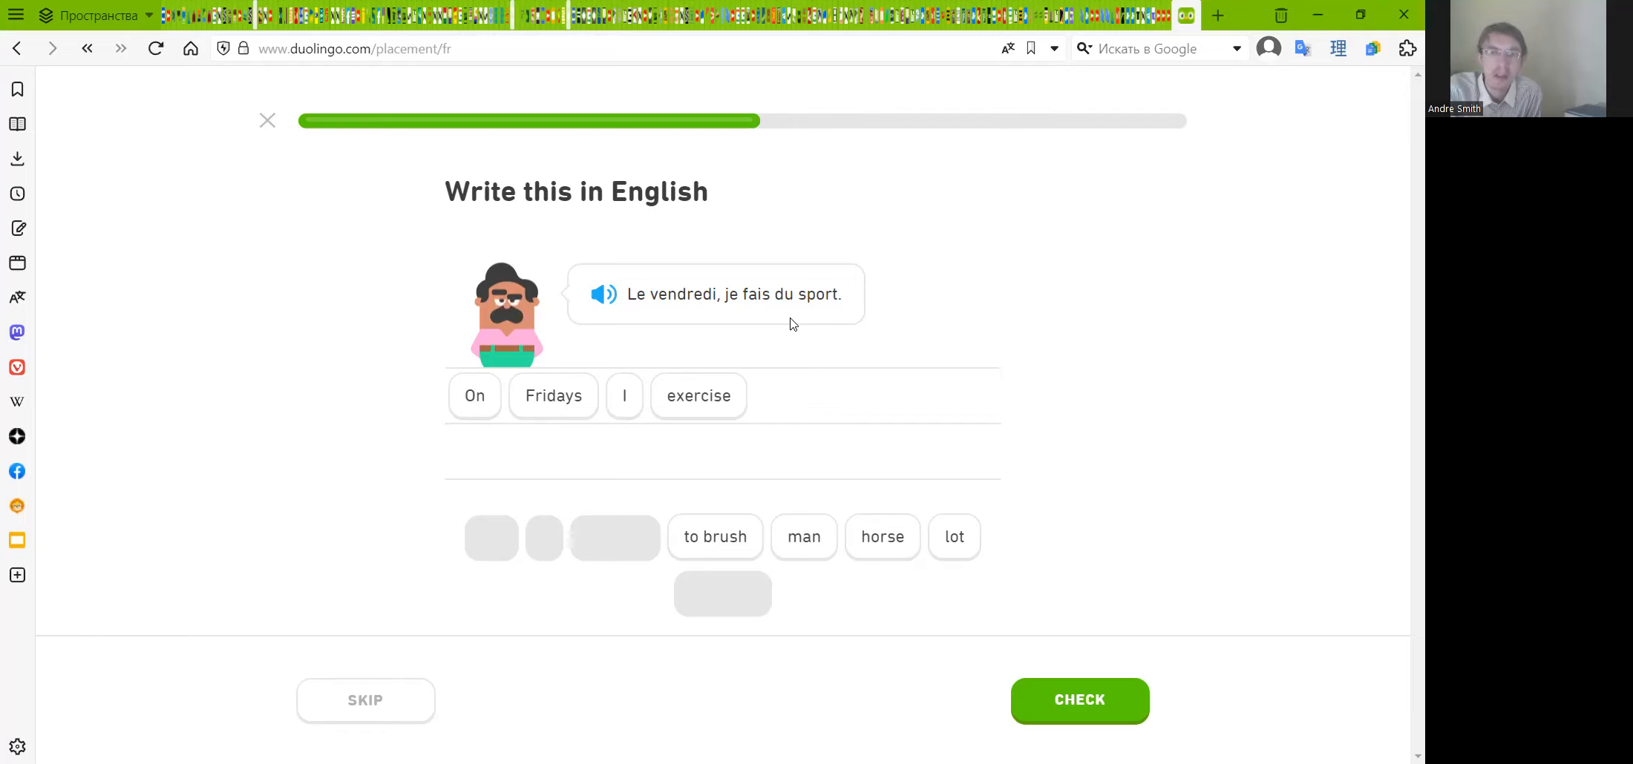
{"action": "mouse_move", "coordinate": [814, 337]}
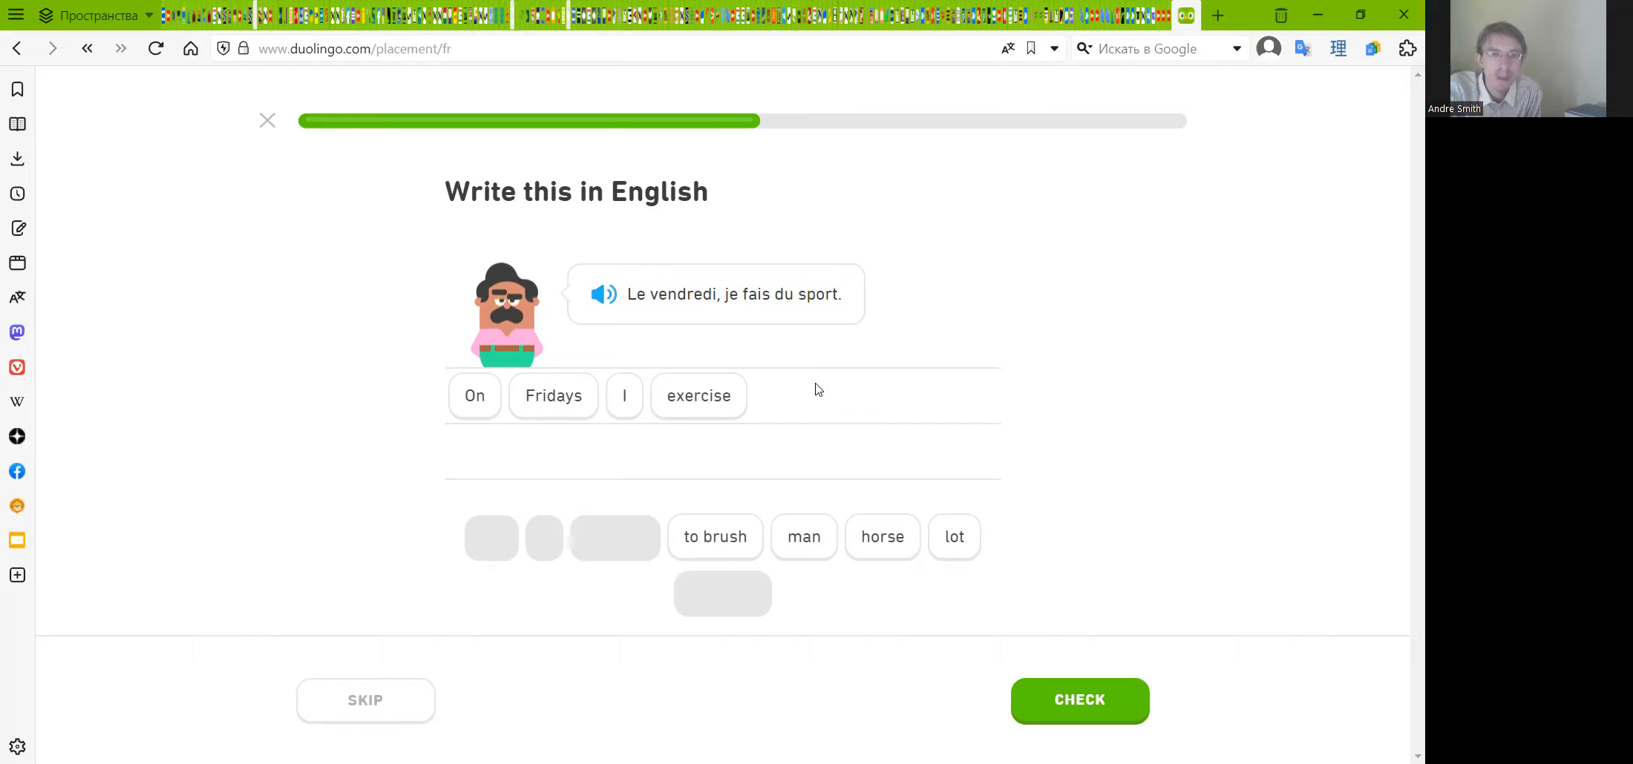
{"action": "mouse_move", "coordinate": [818, 365]}
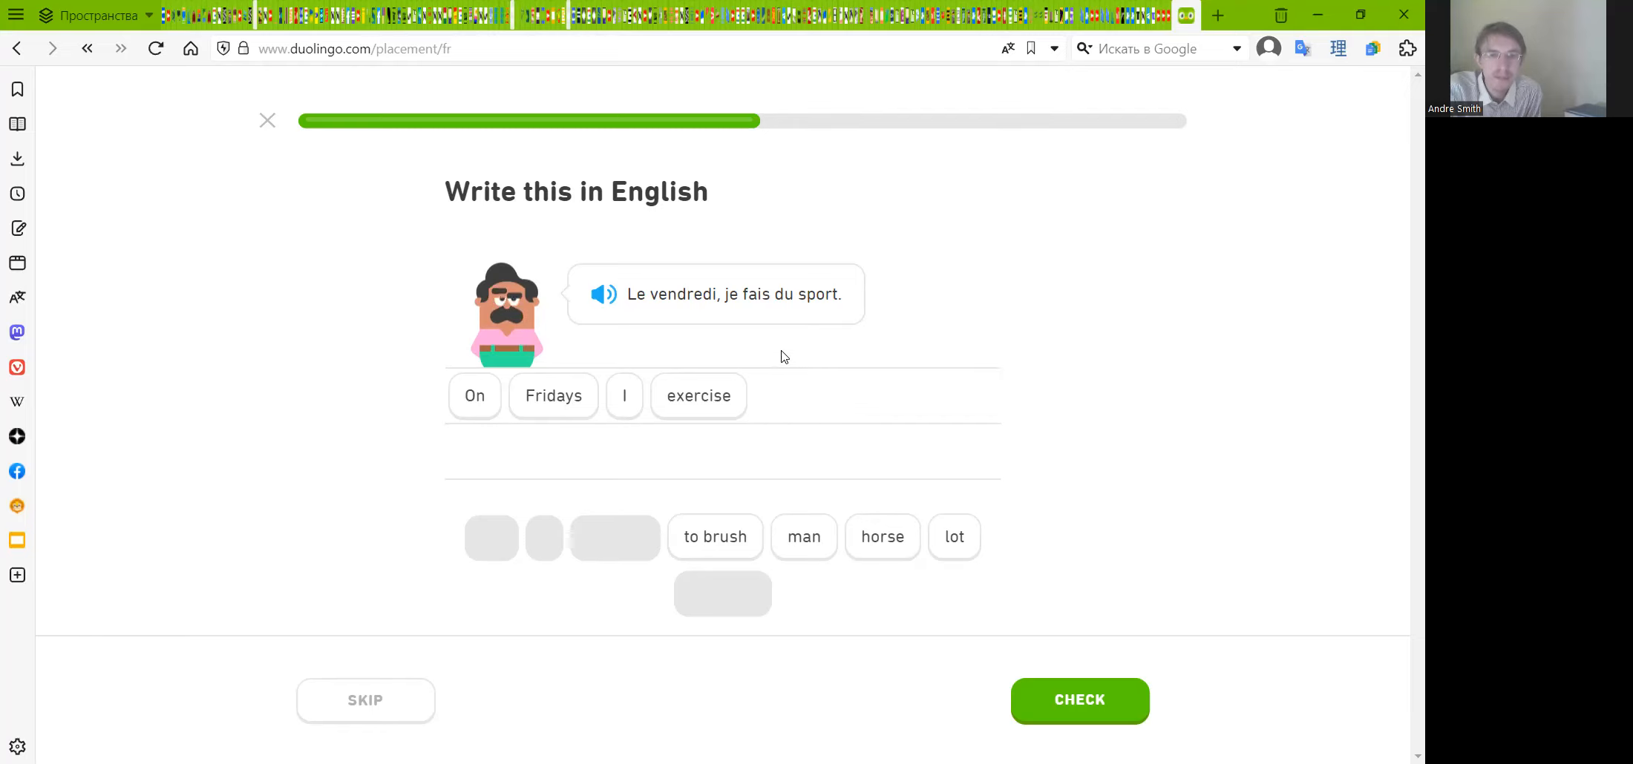
{"action": "mouse_move", "coordinate": [801, 359]}
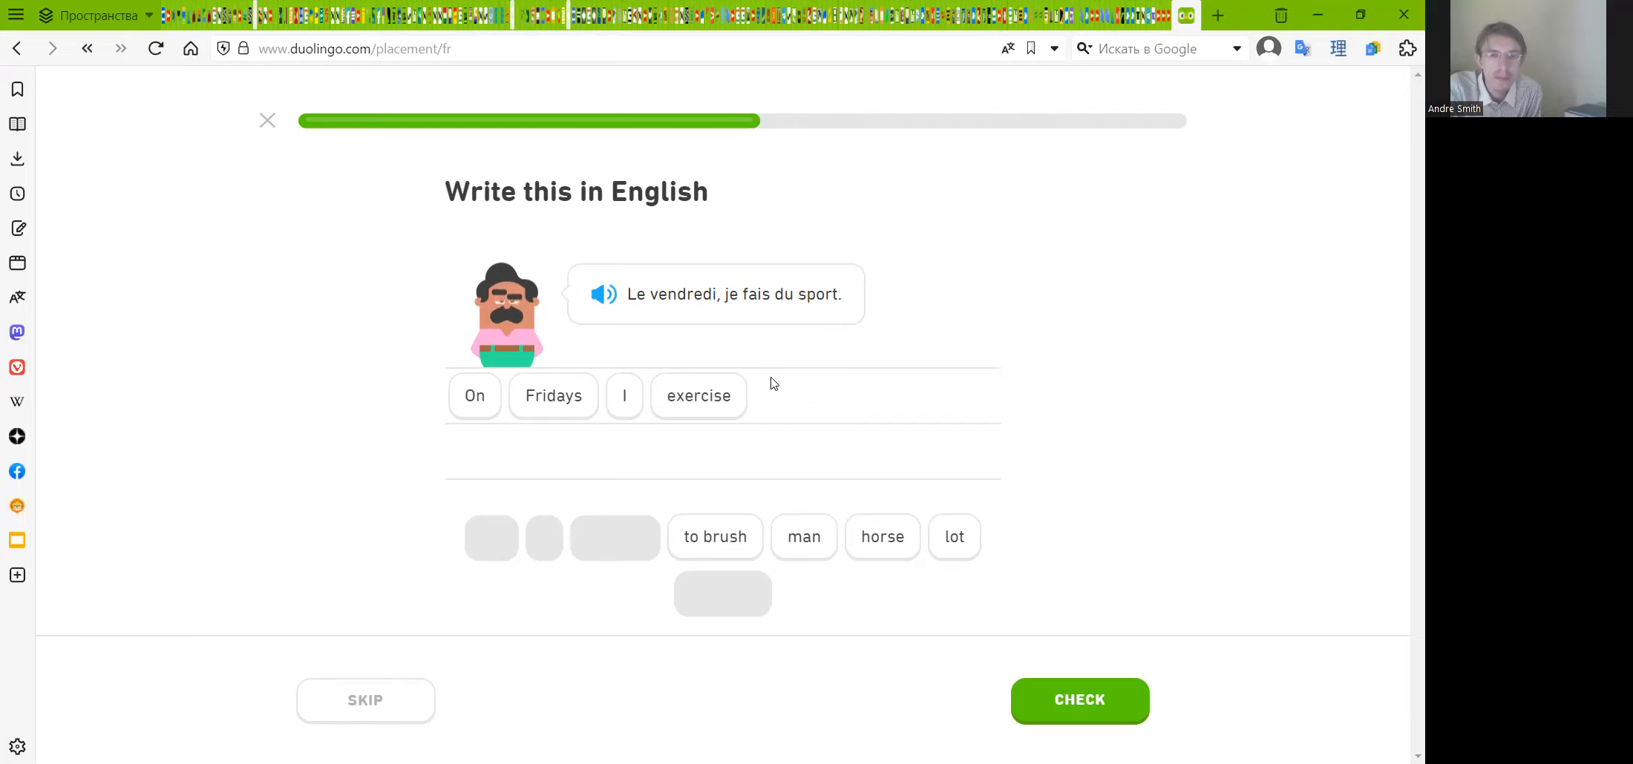
{"action": "mouse_move", "coordinate": [788, 411]}
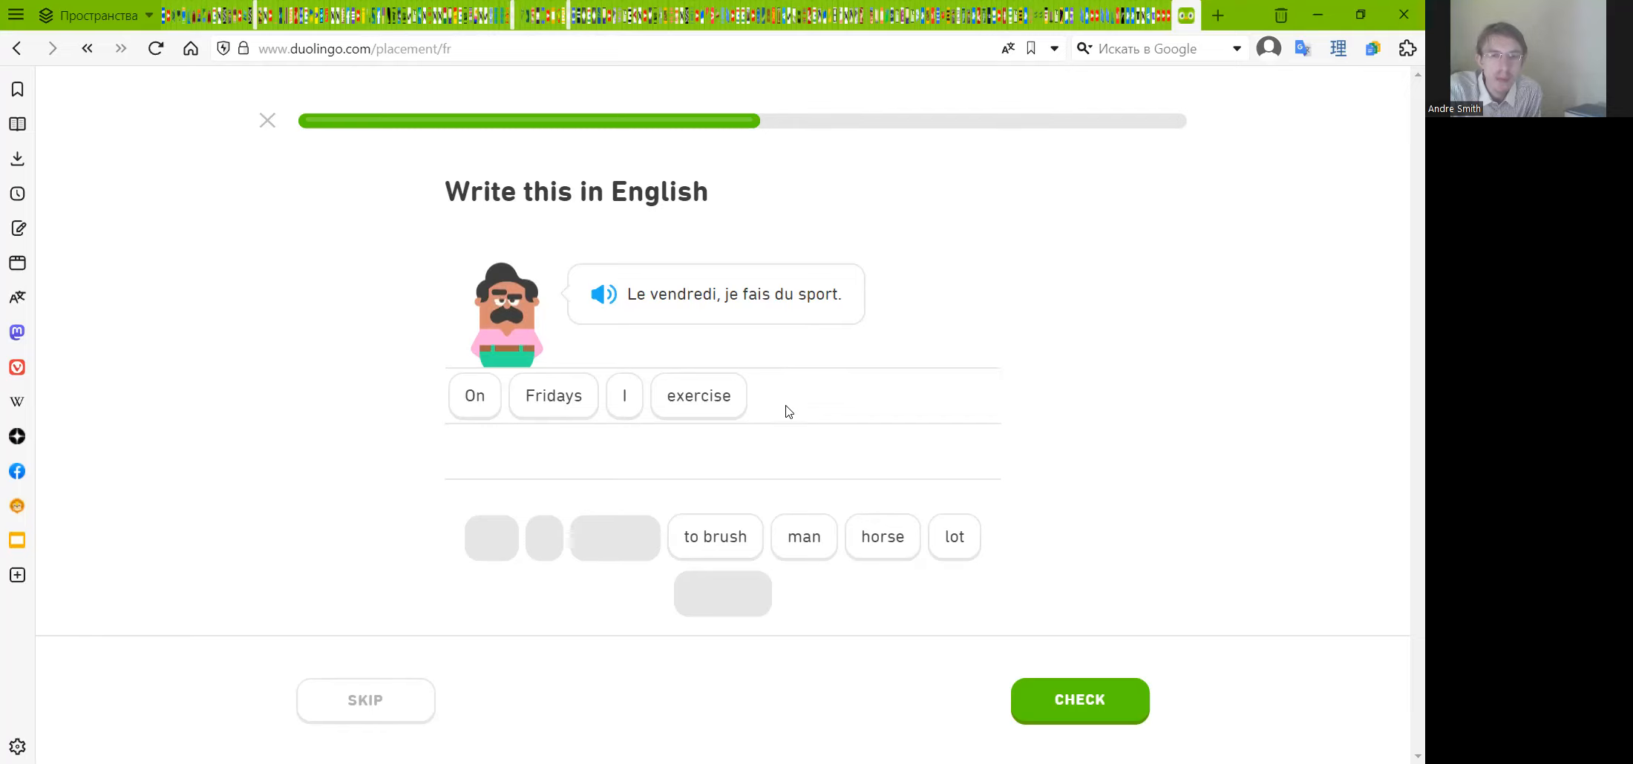
{"action": "mouse_move", "coordinate": [797, 355]}
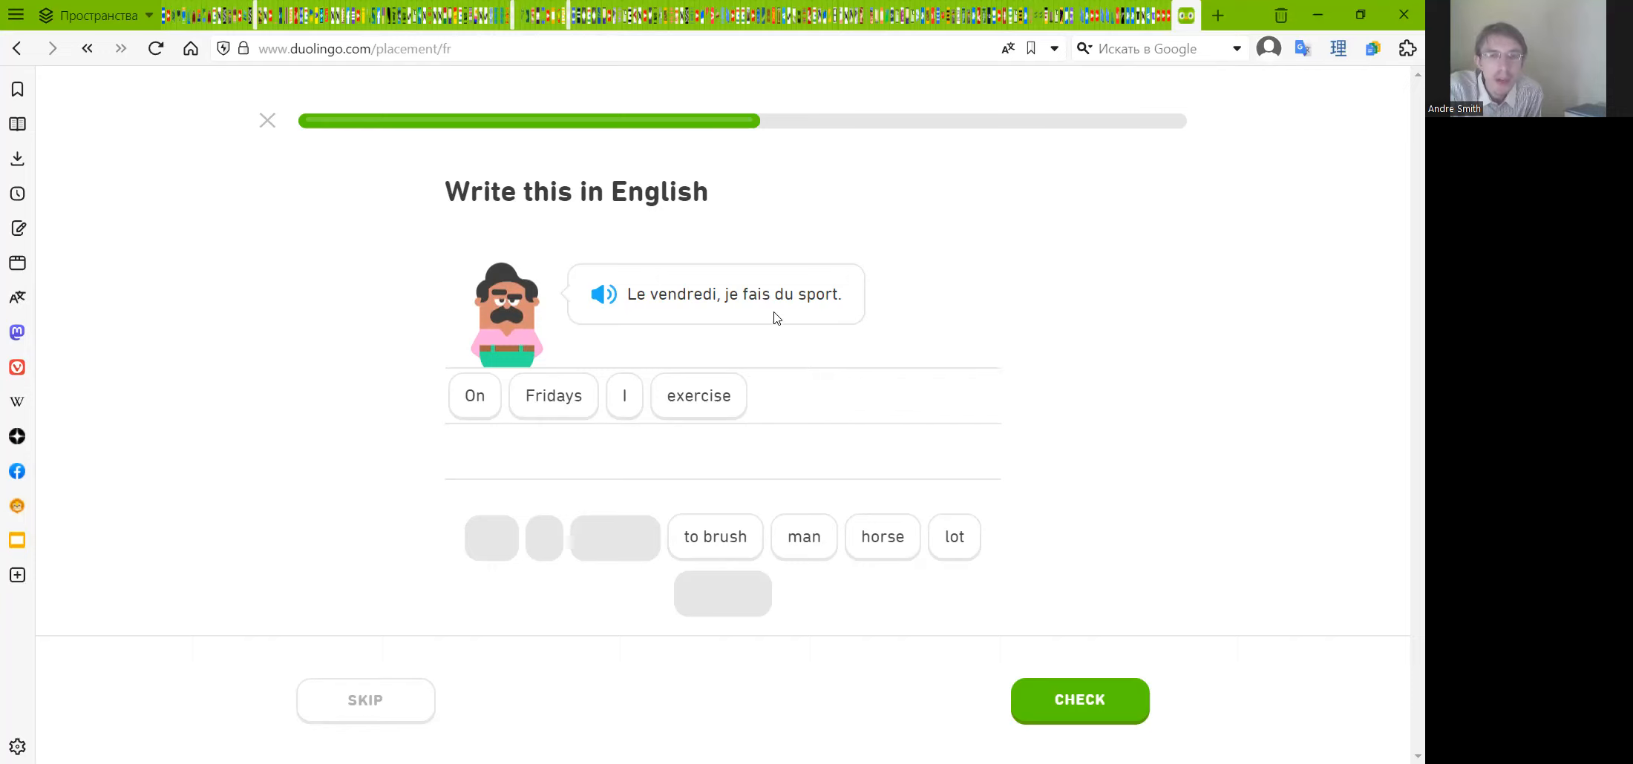
{"action": "mouse_move", "coordinate": [950, 582]}
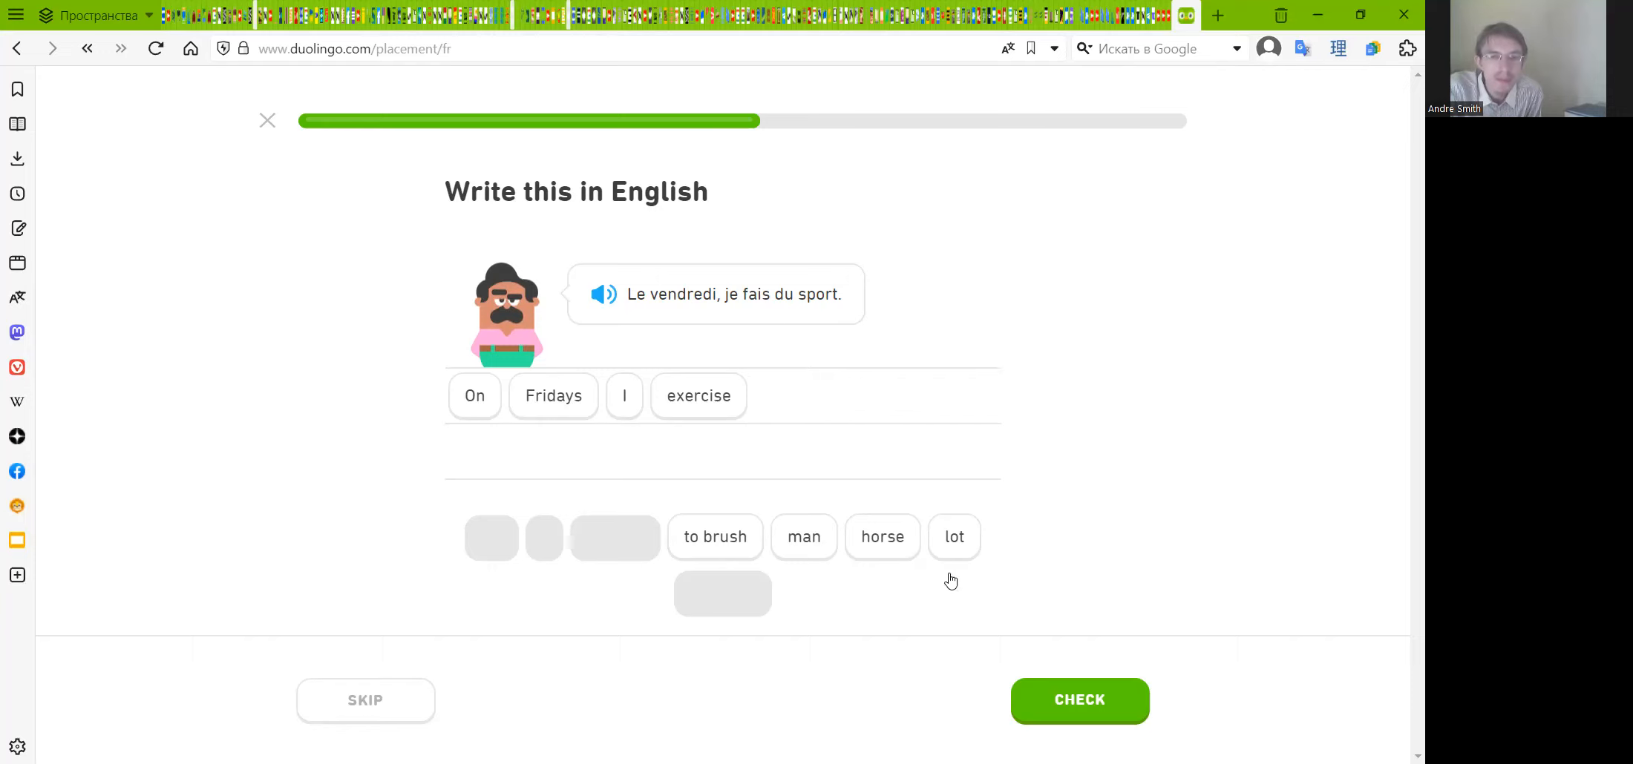
{"action": "mouse_move", "coordinate": [839, 319]}
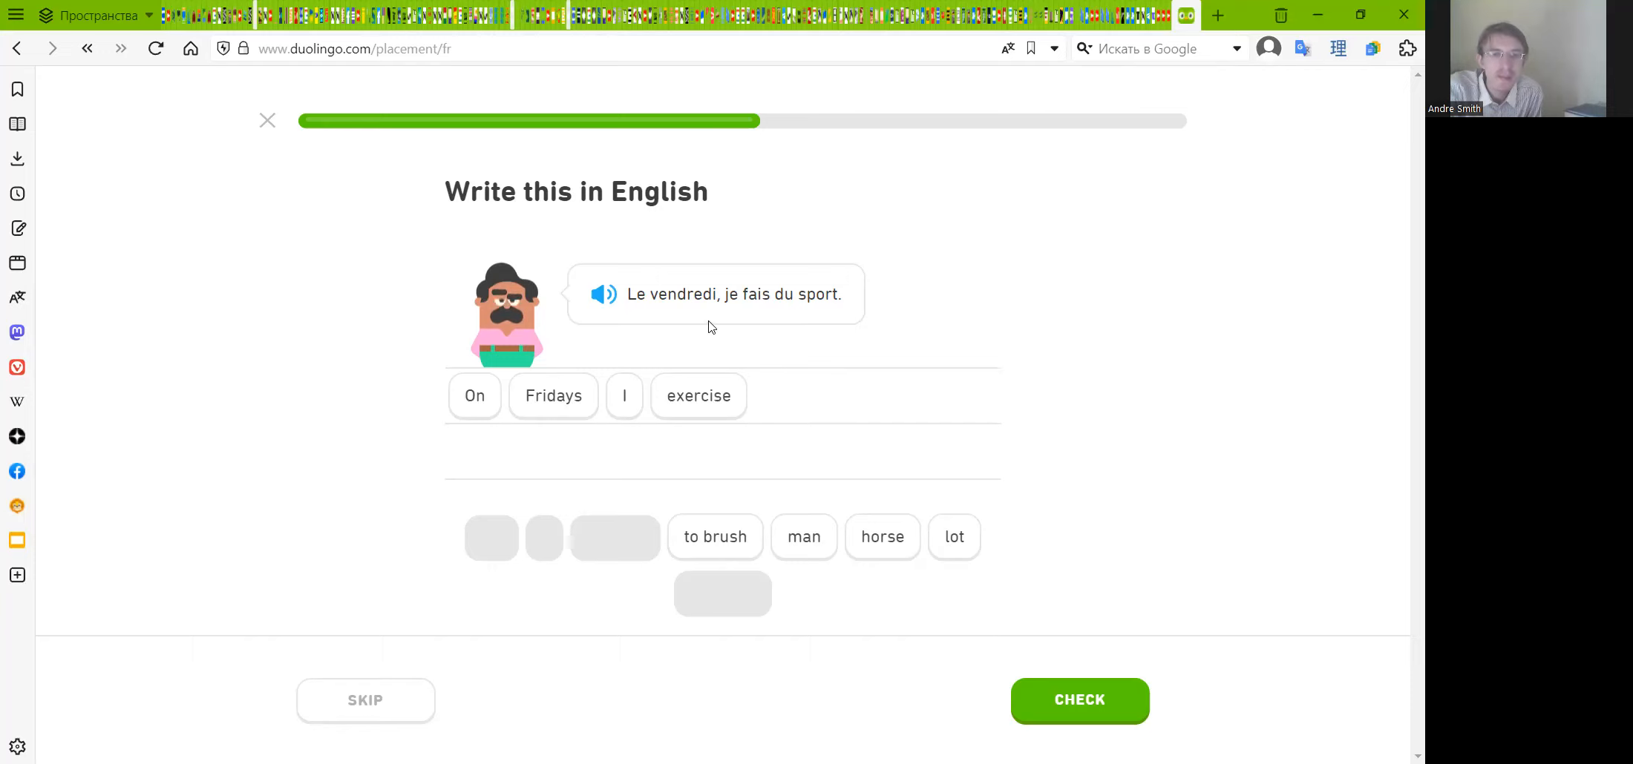
{"action": "mouse_move", "coordinate": [763, 309]}
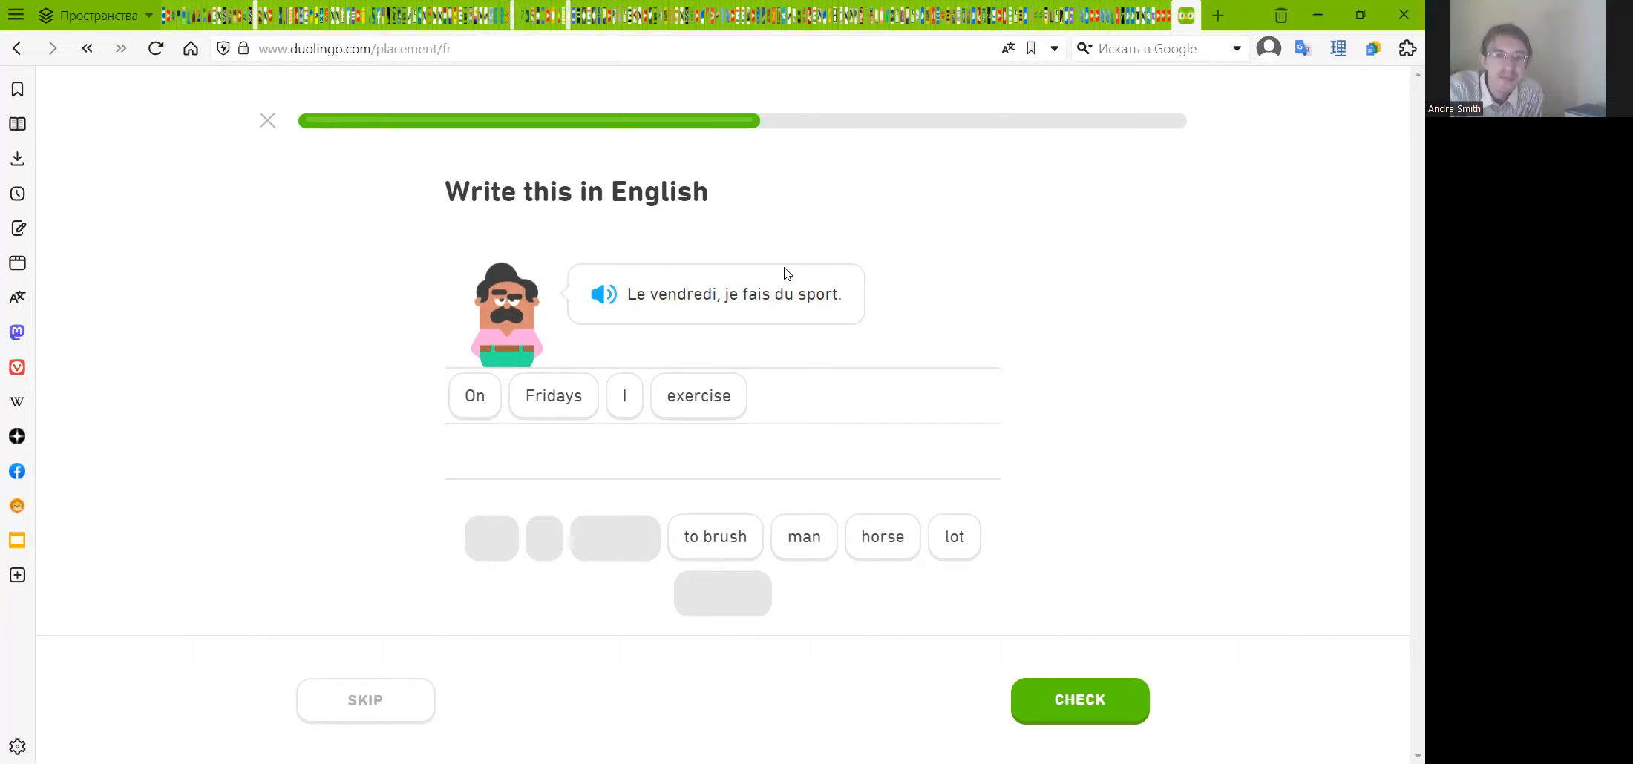
{"action": "mouse_move", "coordinate": [638, 331]}
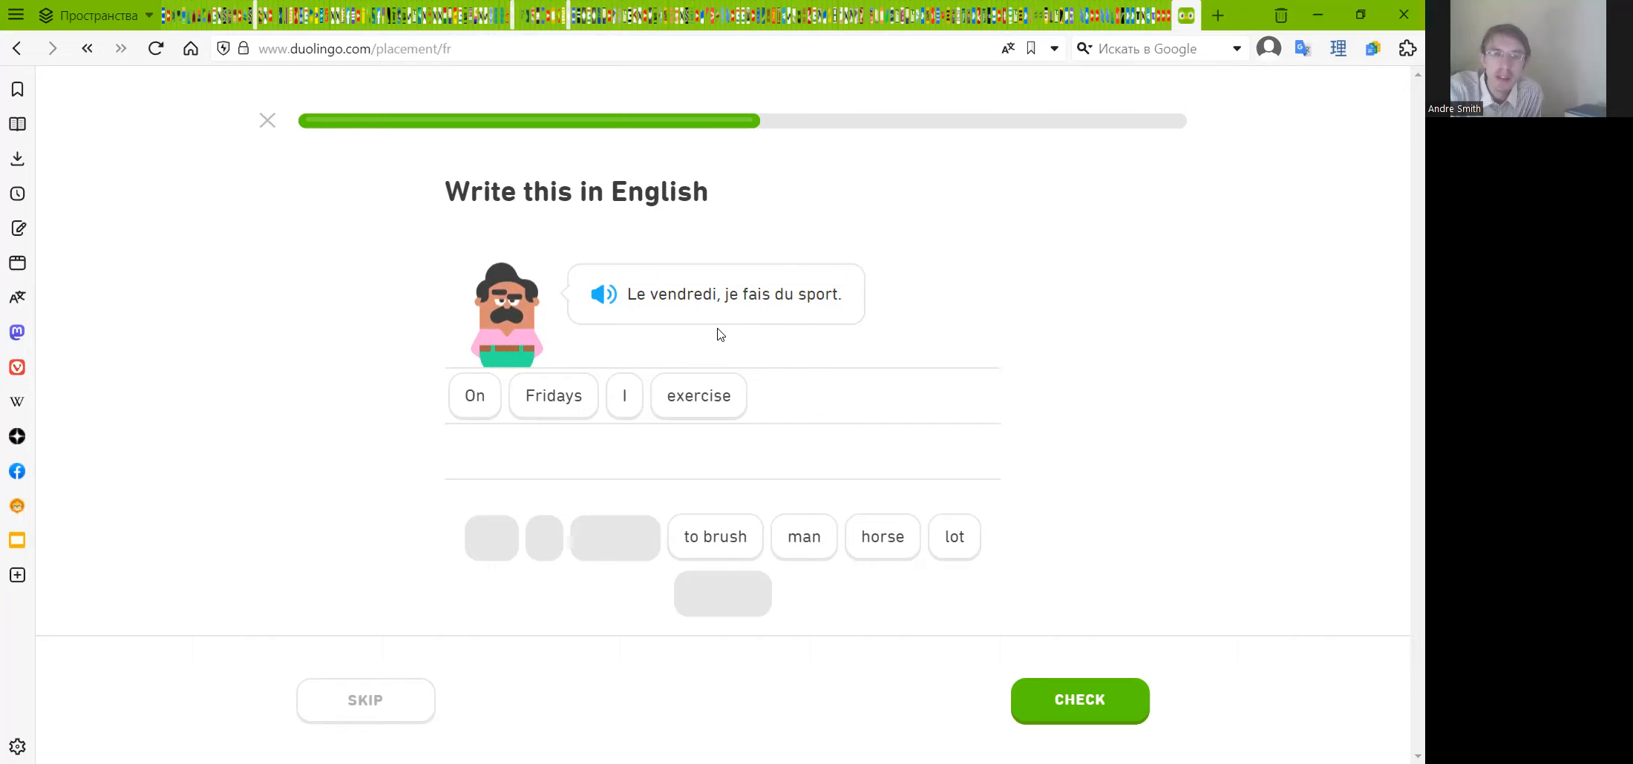
{"action": "mouse_move", "coordinate": [730, 334]}
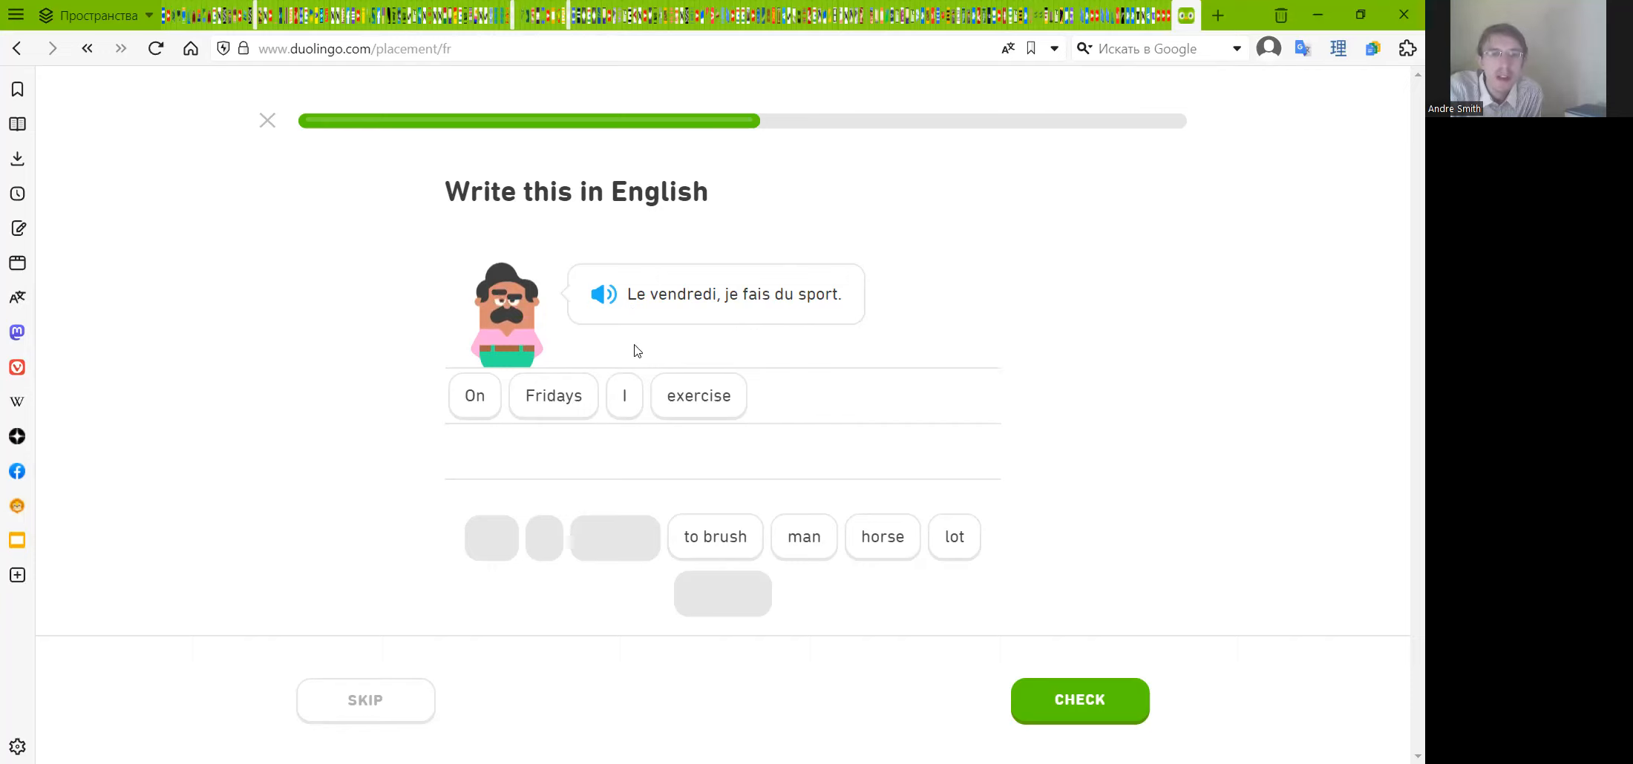
{"action": "mouse_move", "coordinate": [633, 344]}
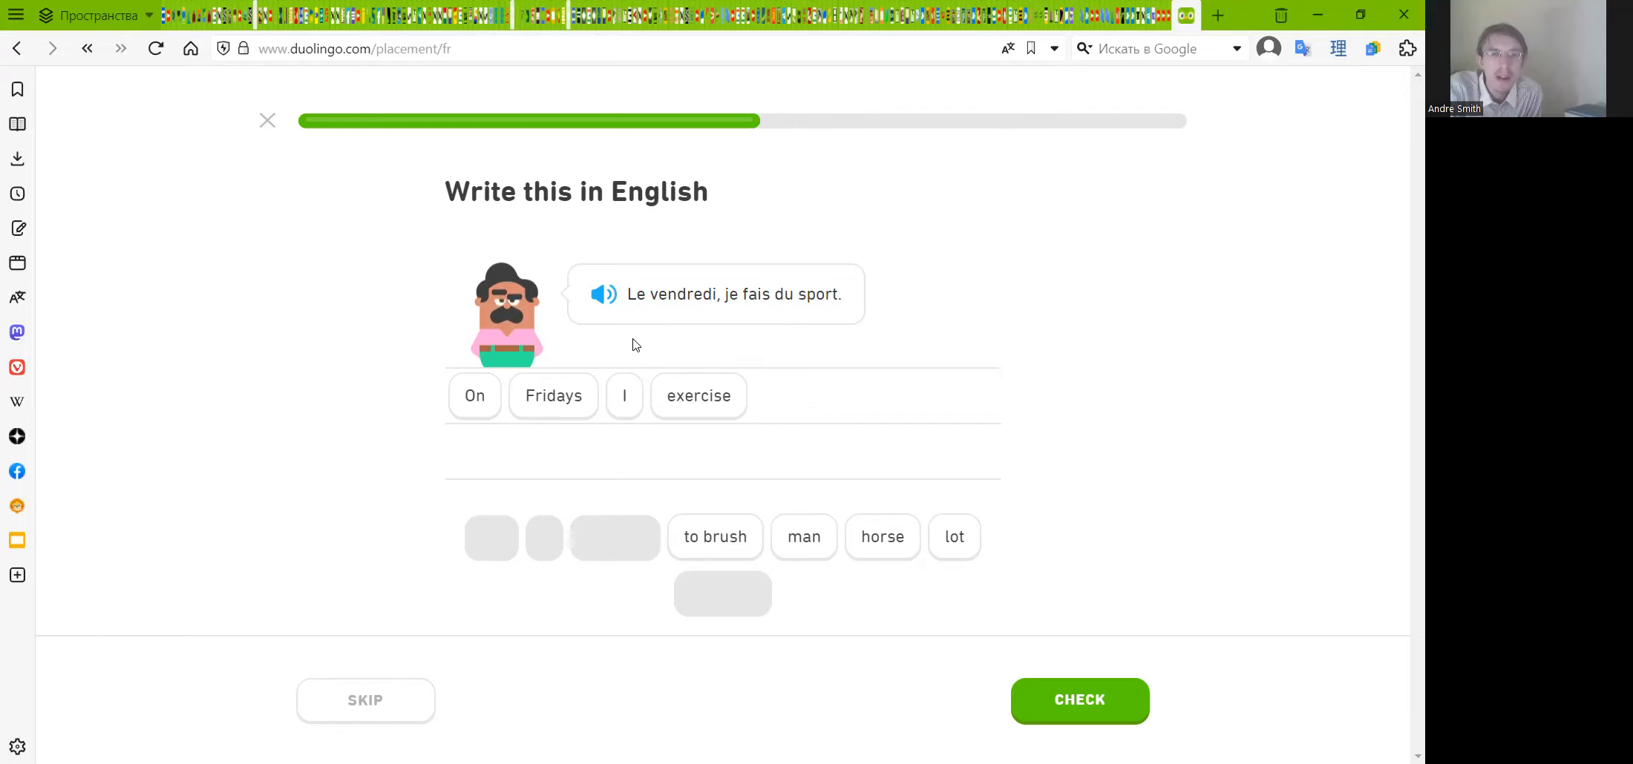
{"action": "mouse_move", "coordinate": [686, 343]}
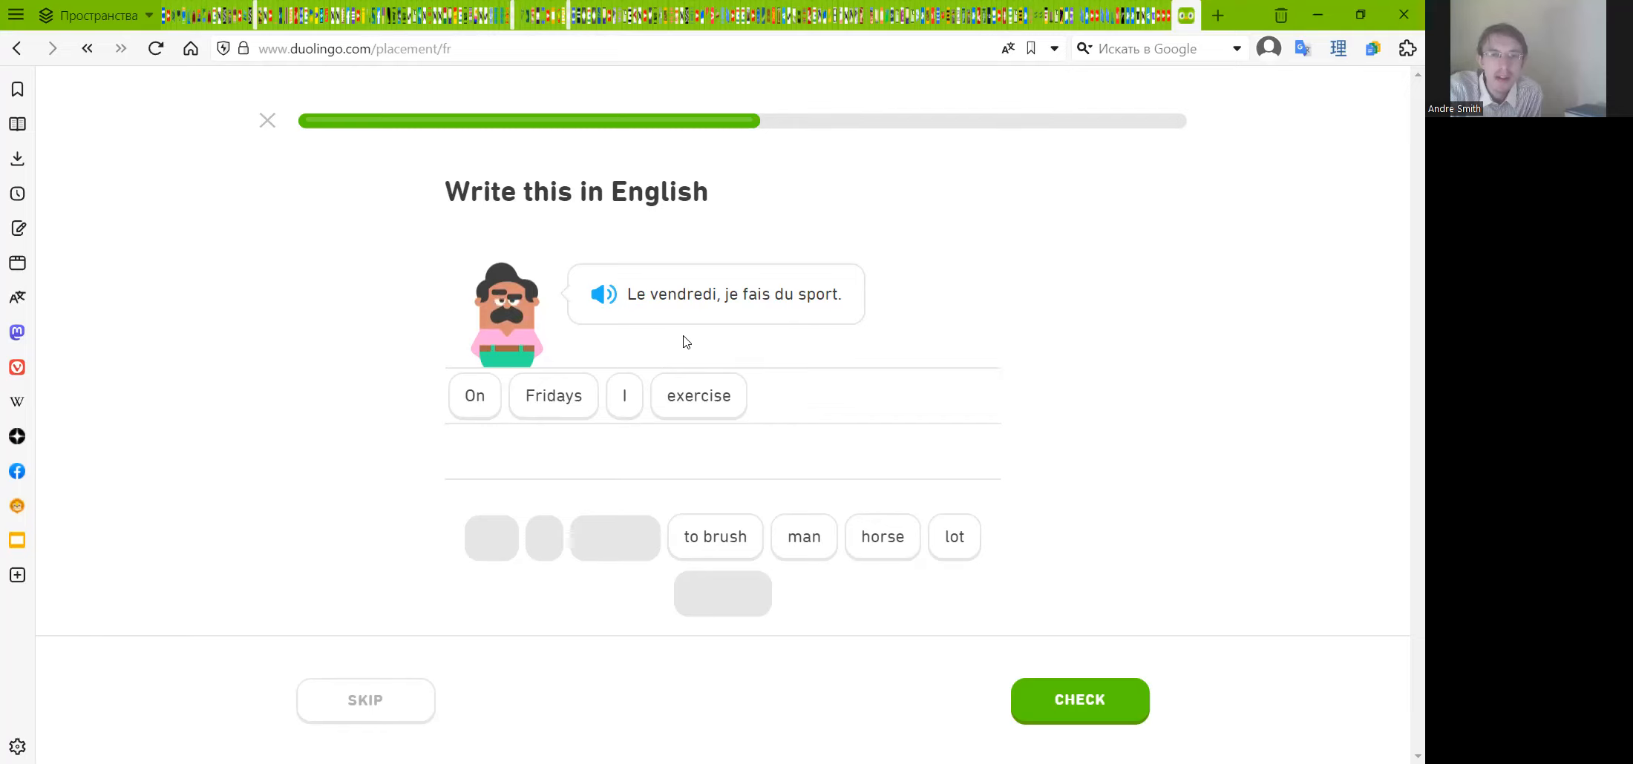
{"action": "mouse_move", "coordinate": [678, 319]}
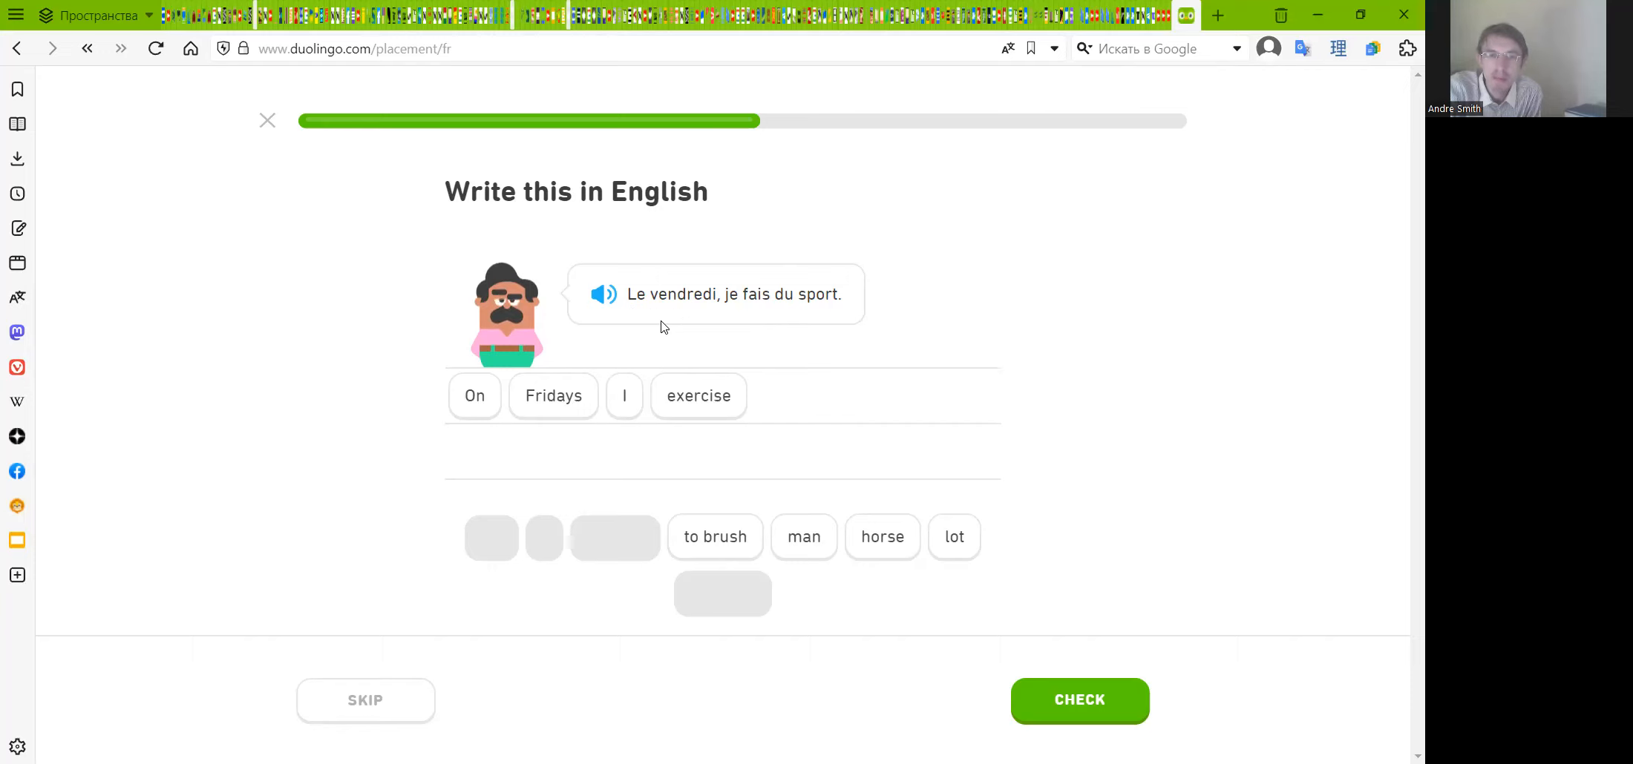
{"action": "mouse_move", "coordinate": [671, 322]}
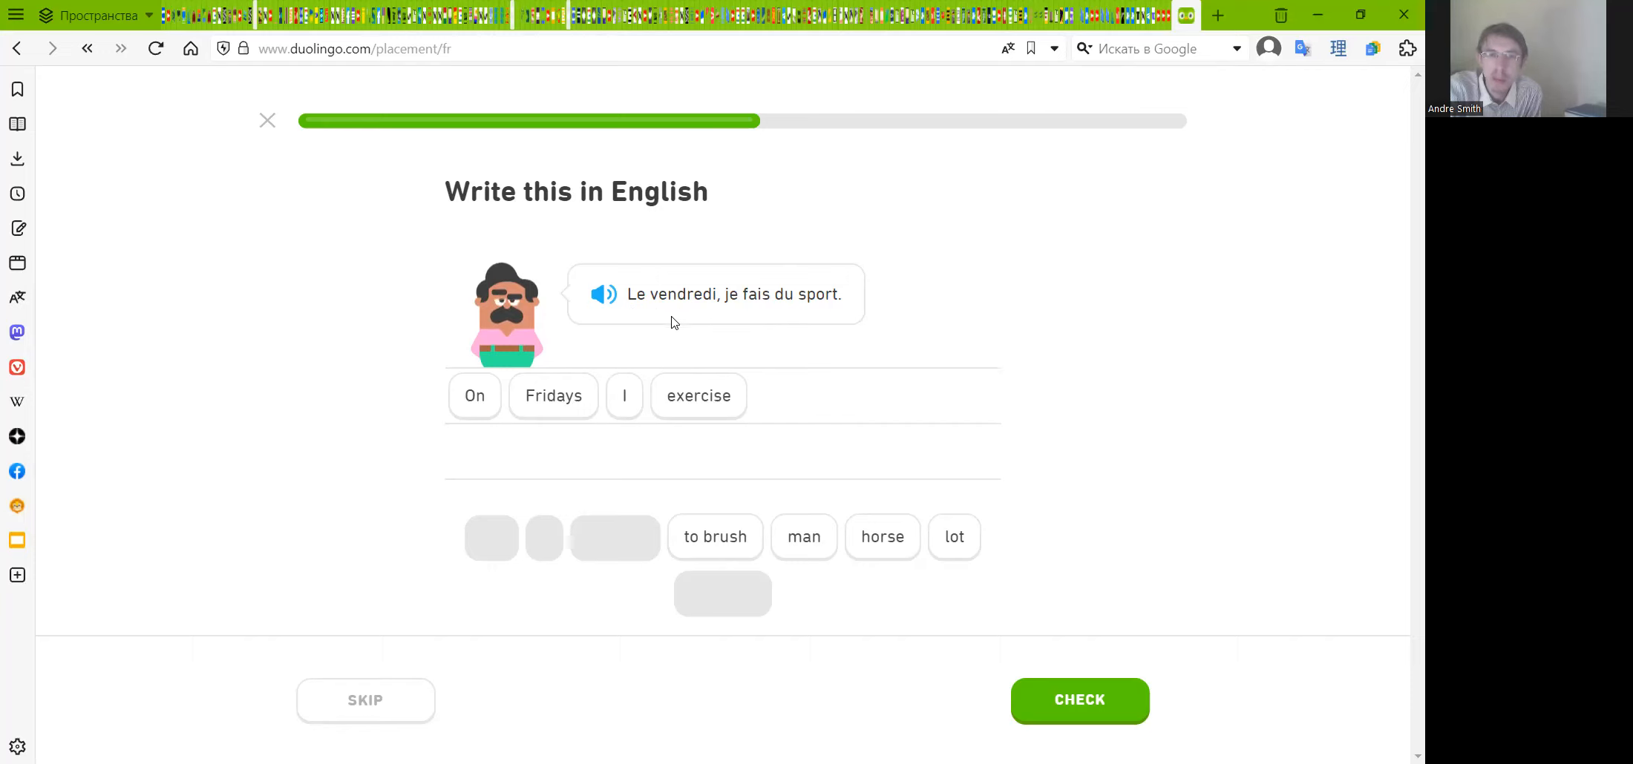
{"action": "mouse_move", "coordinate": [788, 316]}
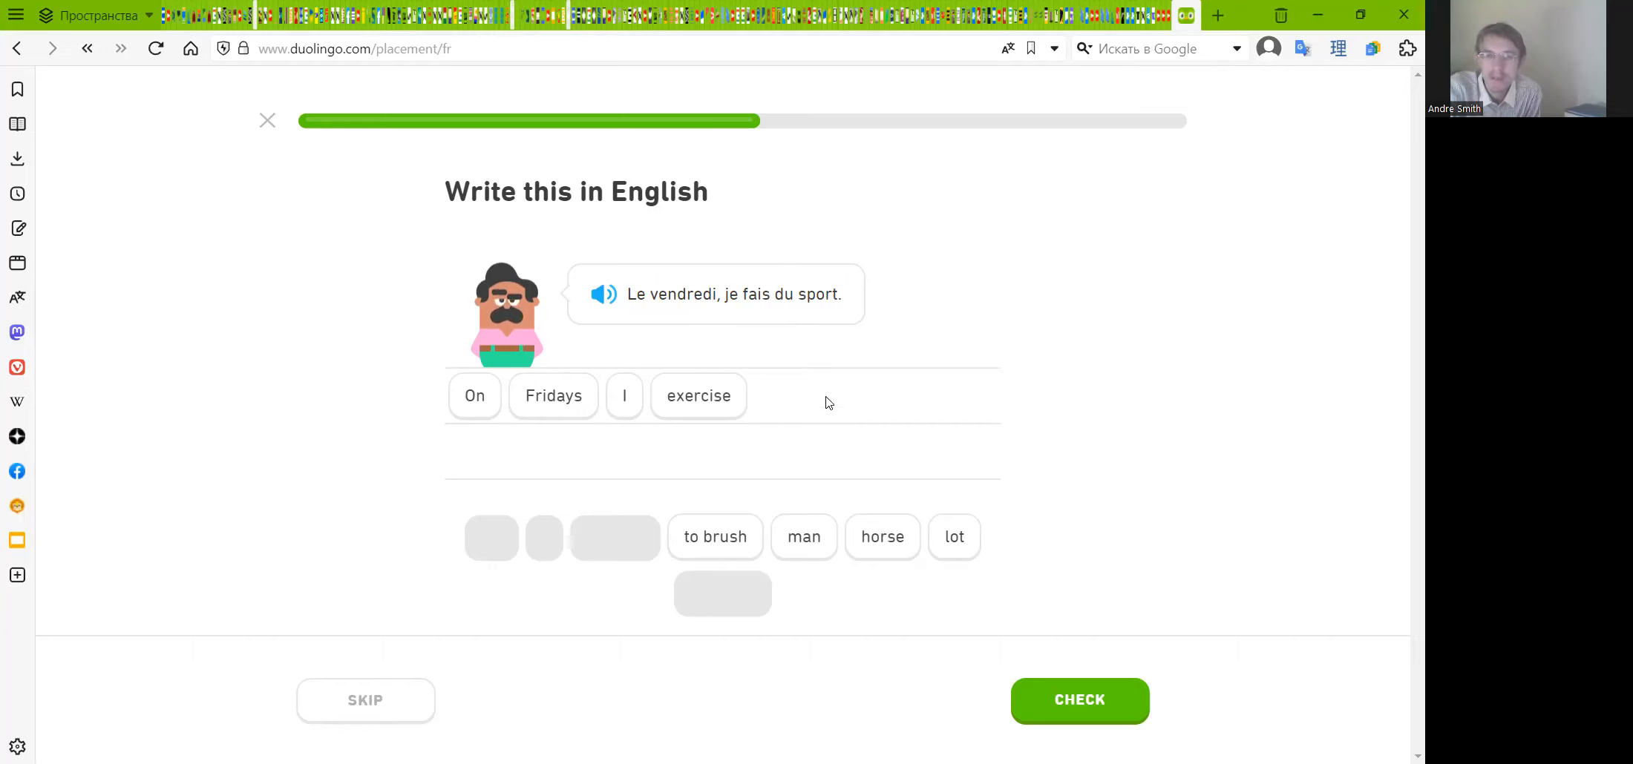
{"action": "mouse_move", "coordinate": [1055, 574]}
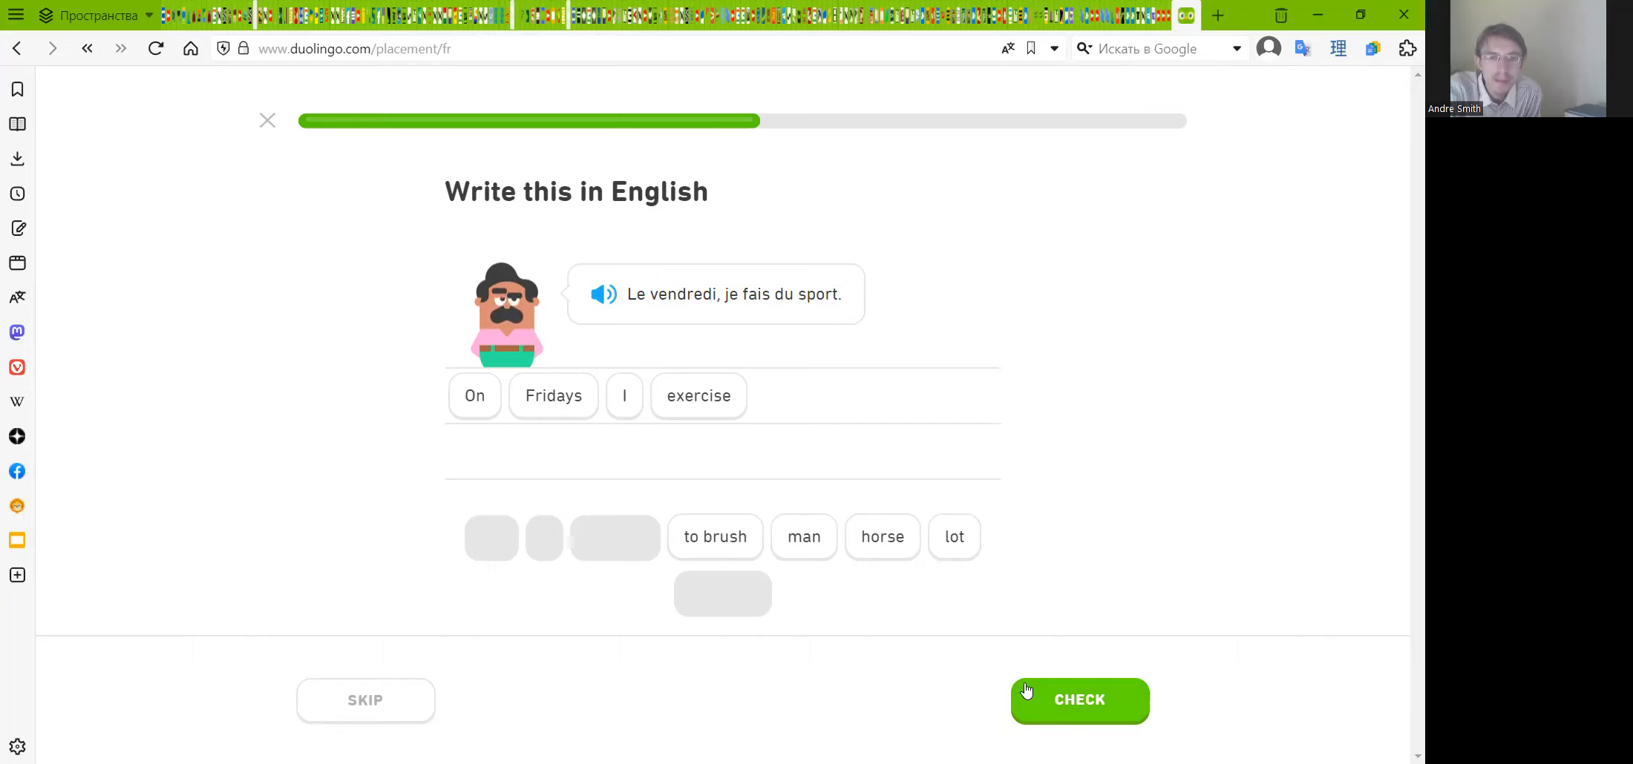
{"action": "mouse_move", "coordinate": [841, 656]}
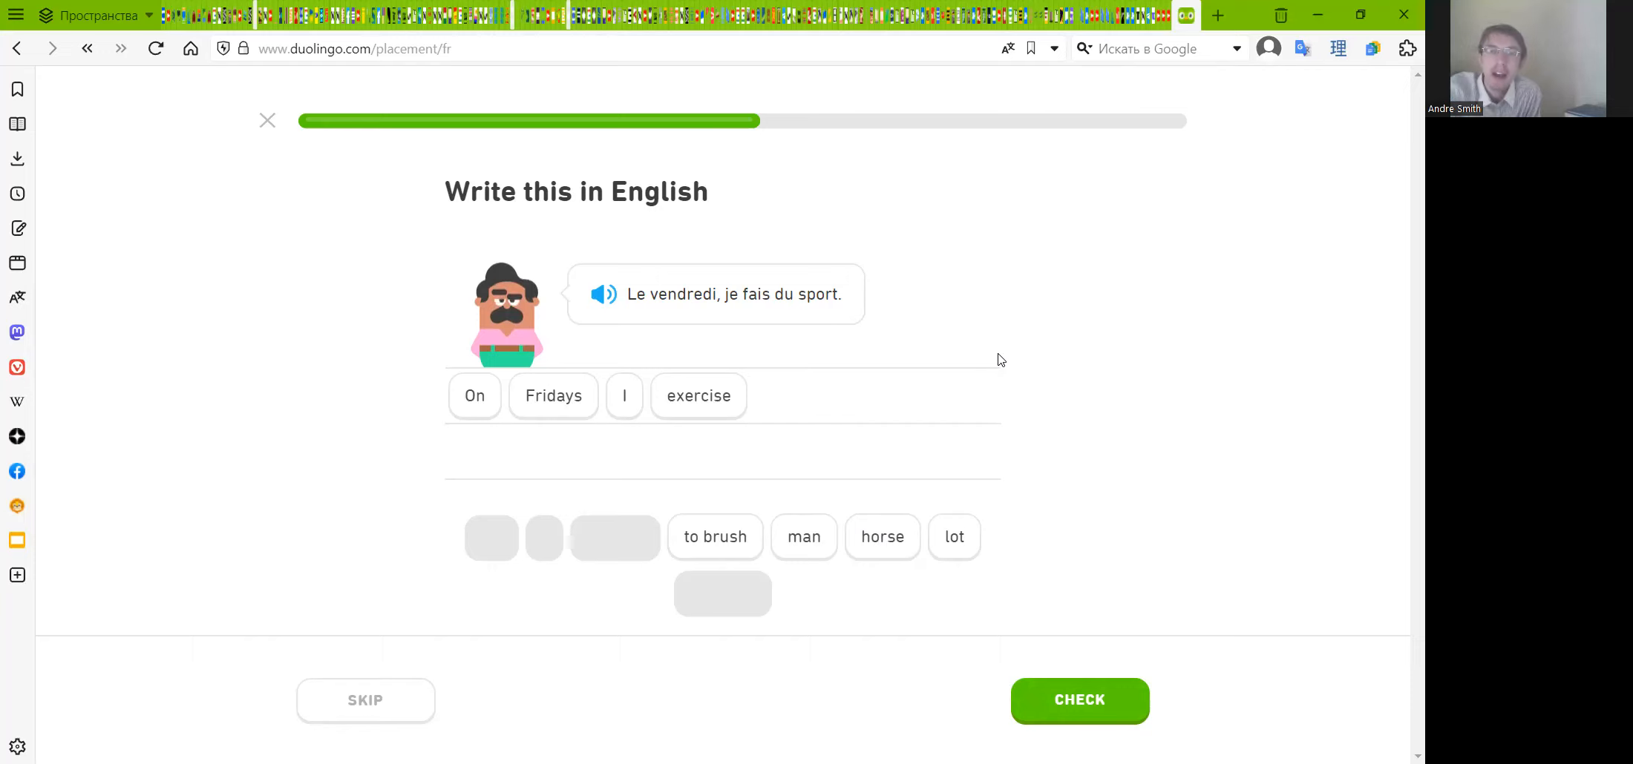
{"action": "mouse_move", "coordinate": [1069, 373]}
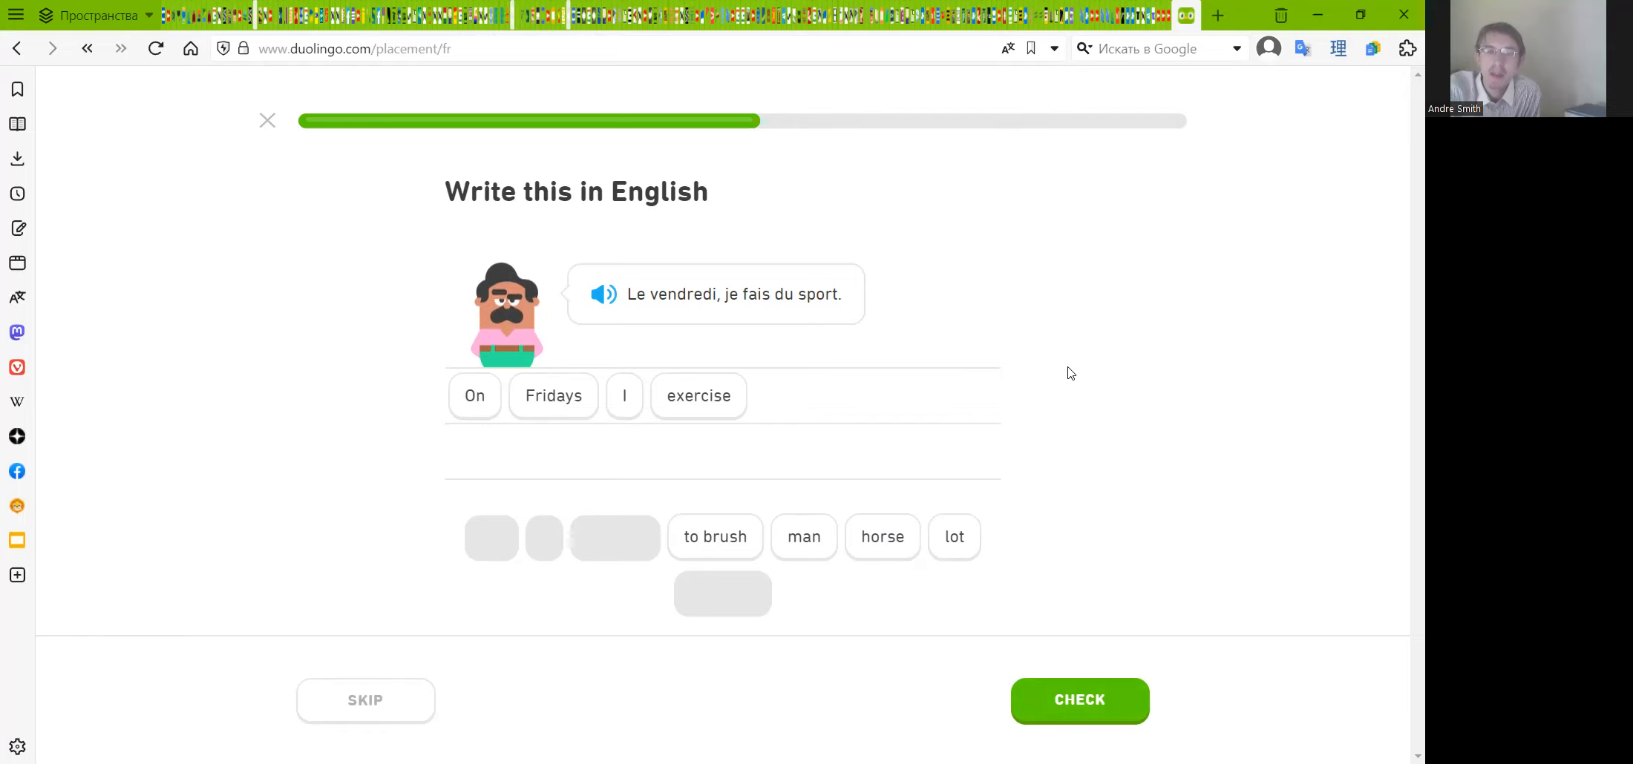